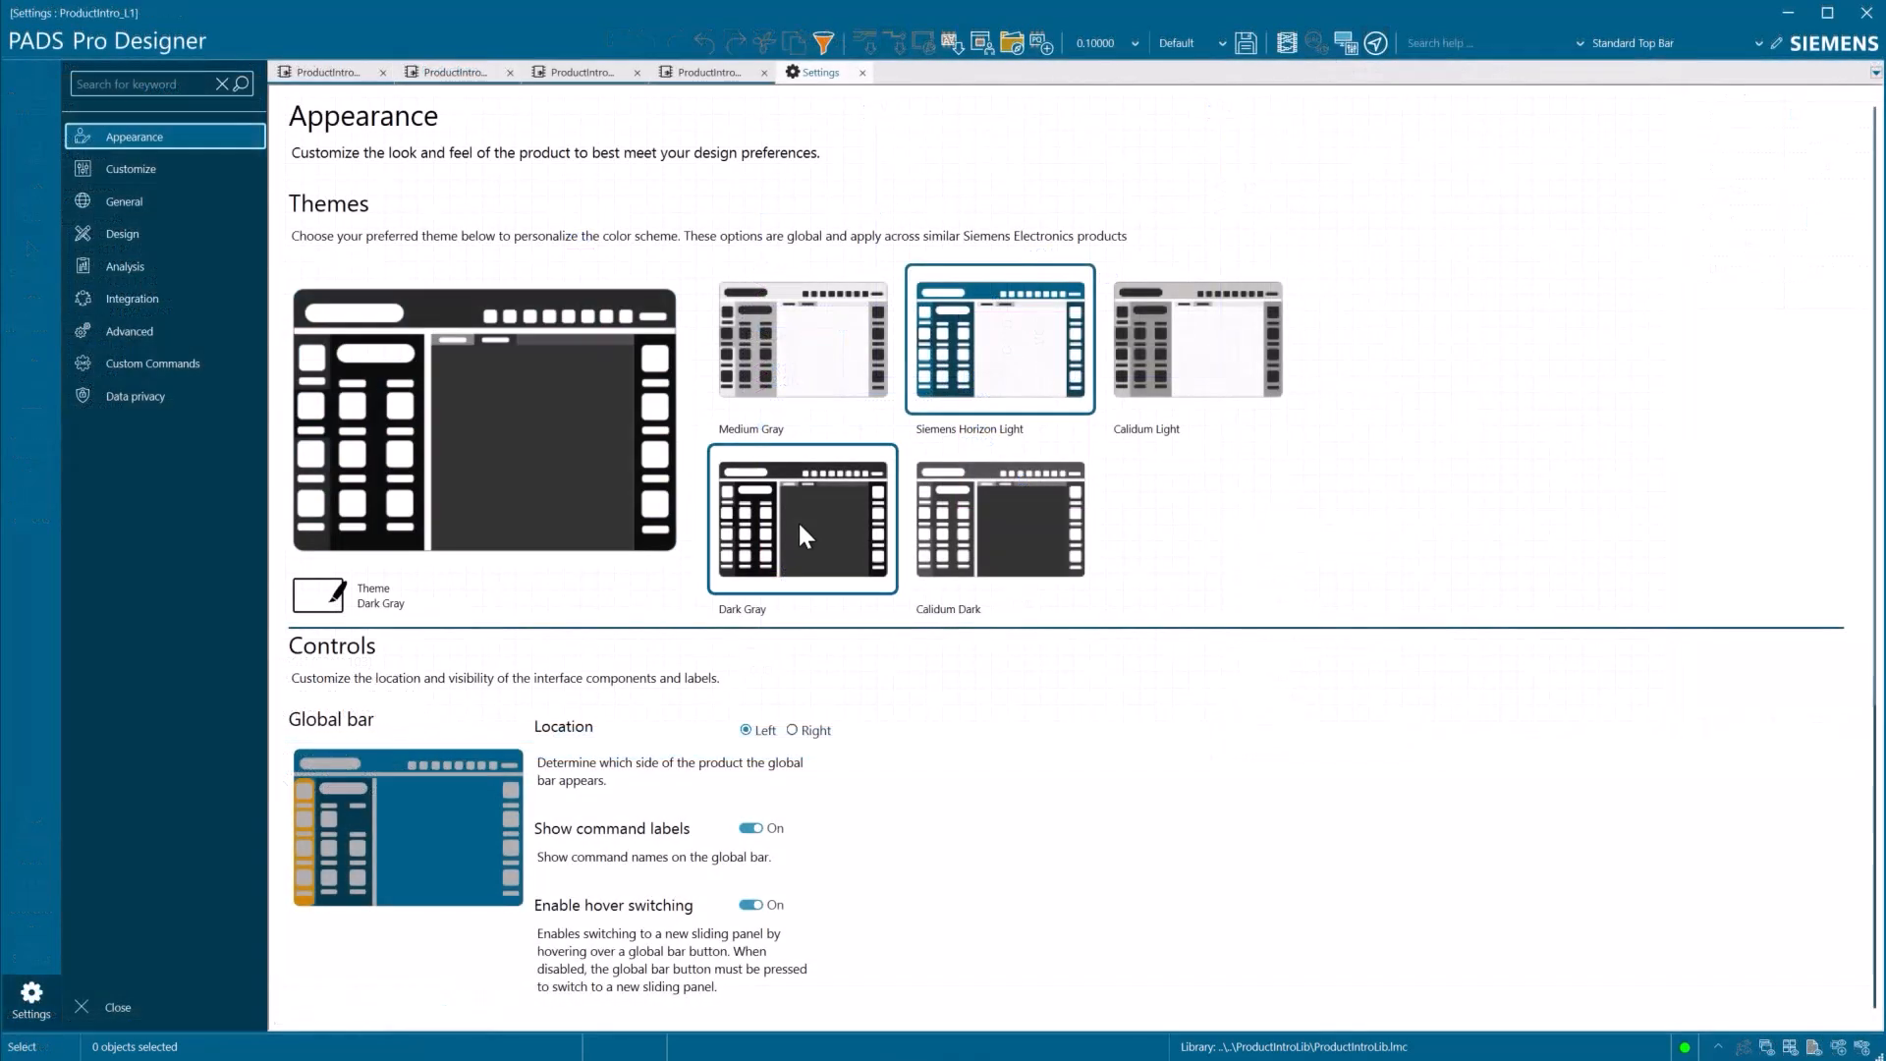
# Step: Apply the Dark Gray theme and delete the blue connection in the block diagram
pyautogui.click(1194, 339)
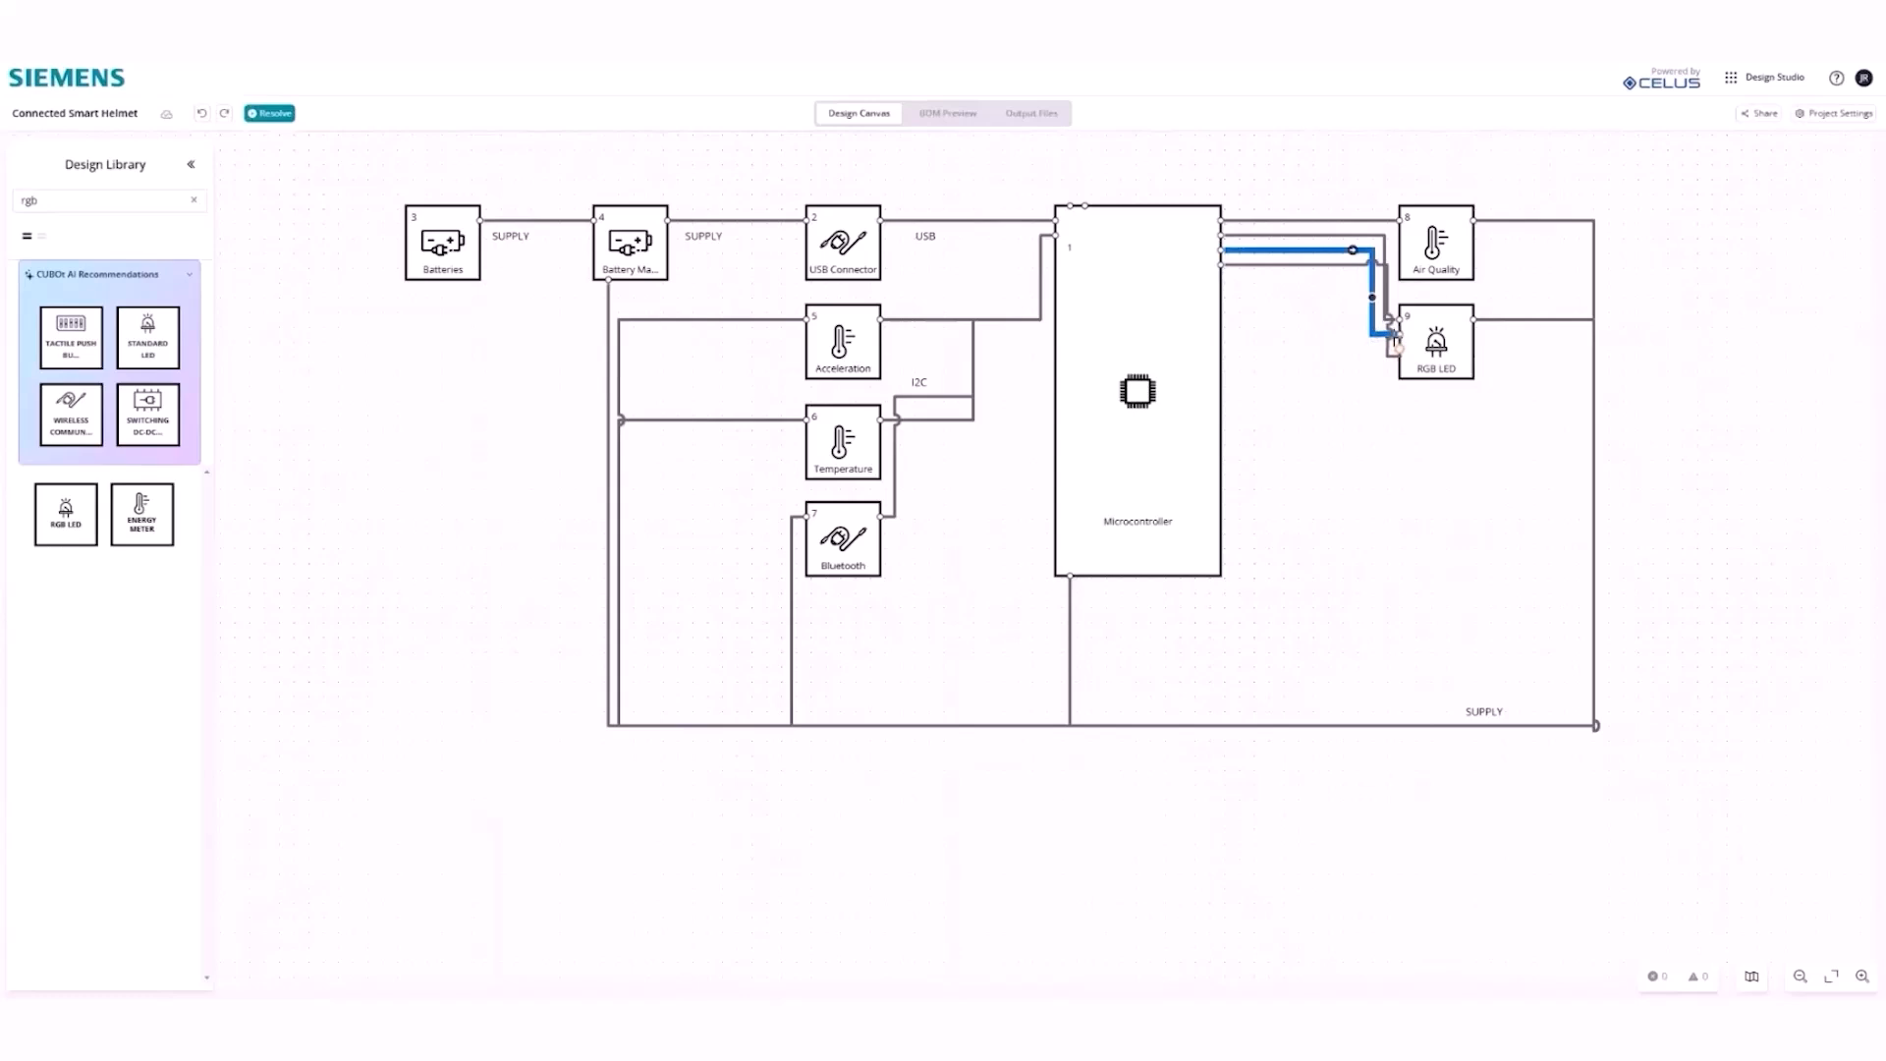
pyautogui.rightClick(1350, 251)
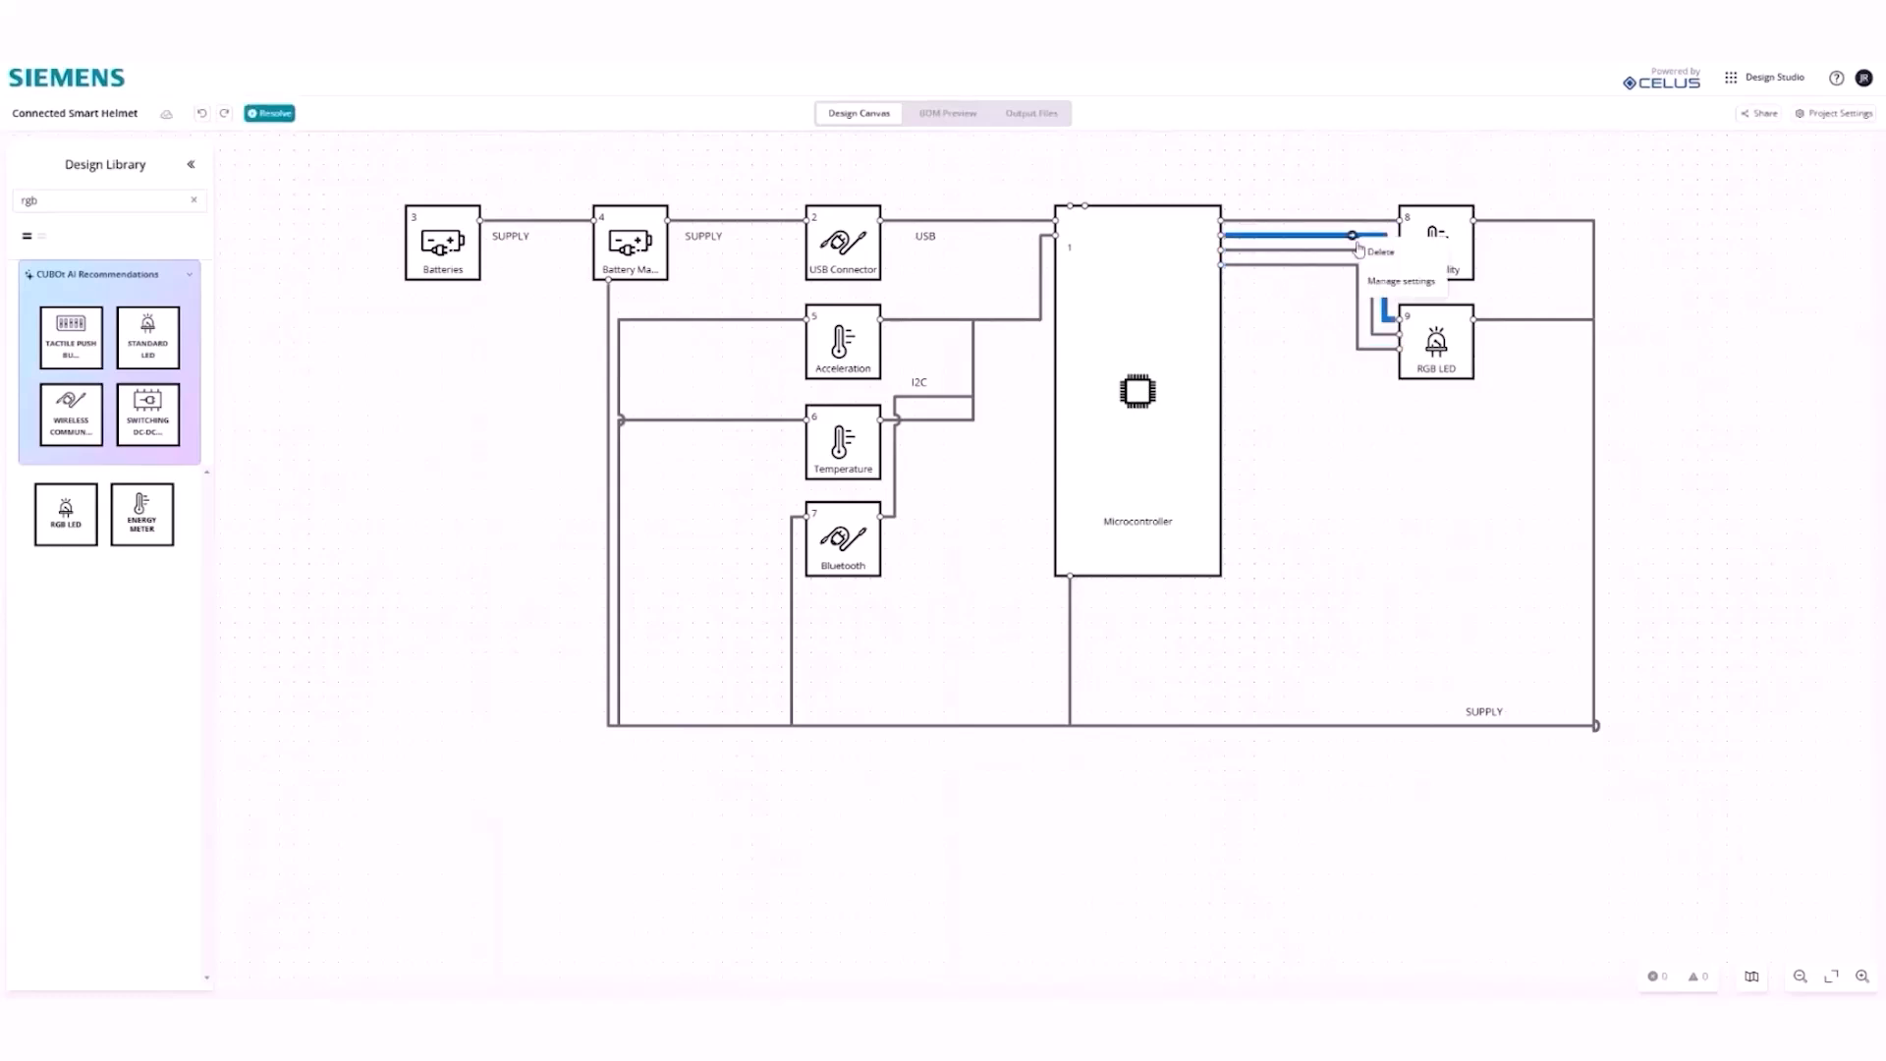
pyautogui.click(1030, 113)
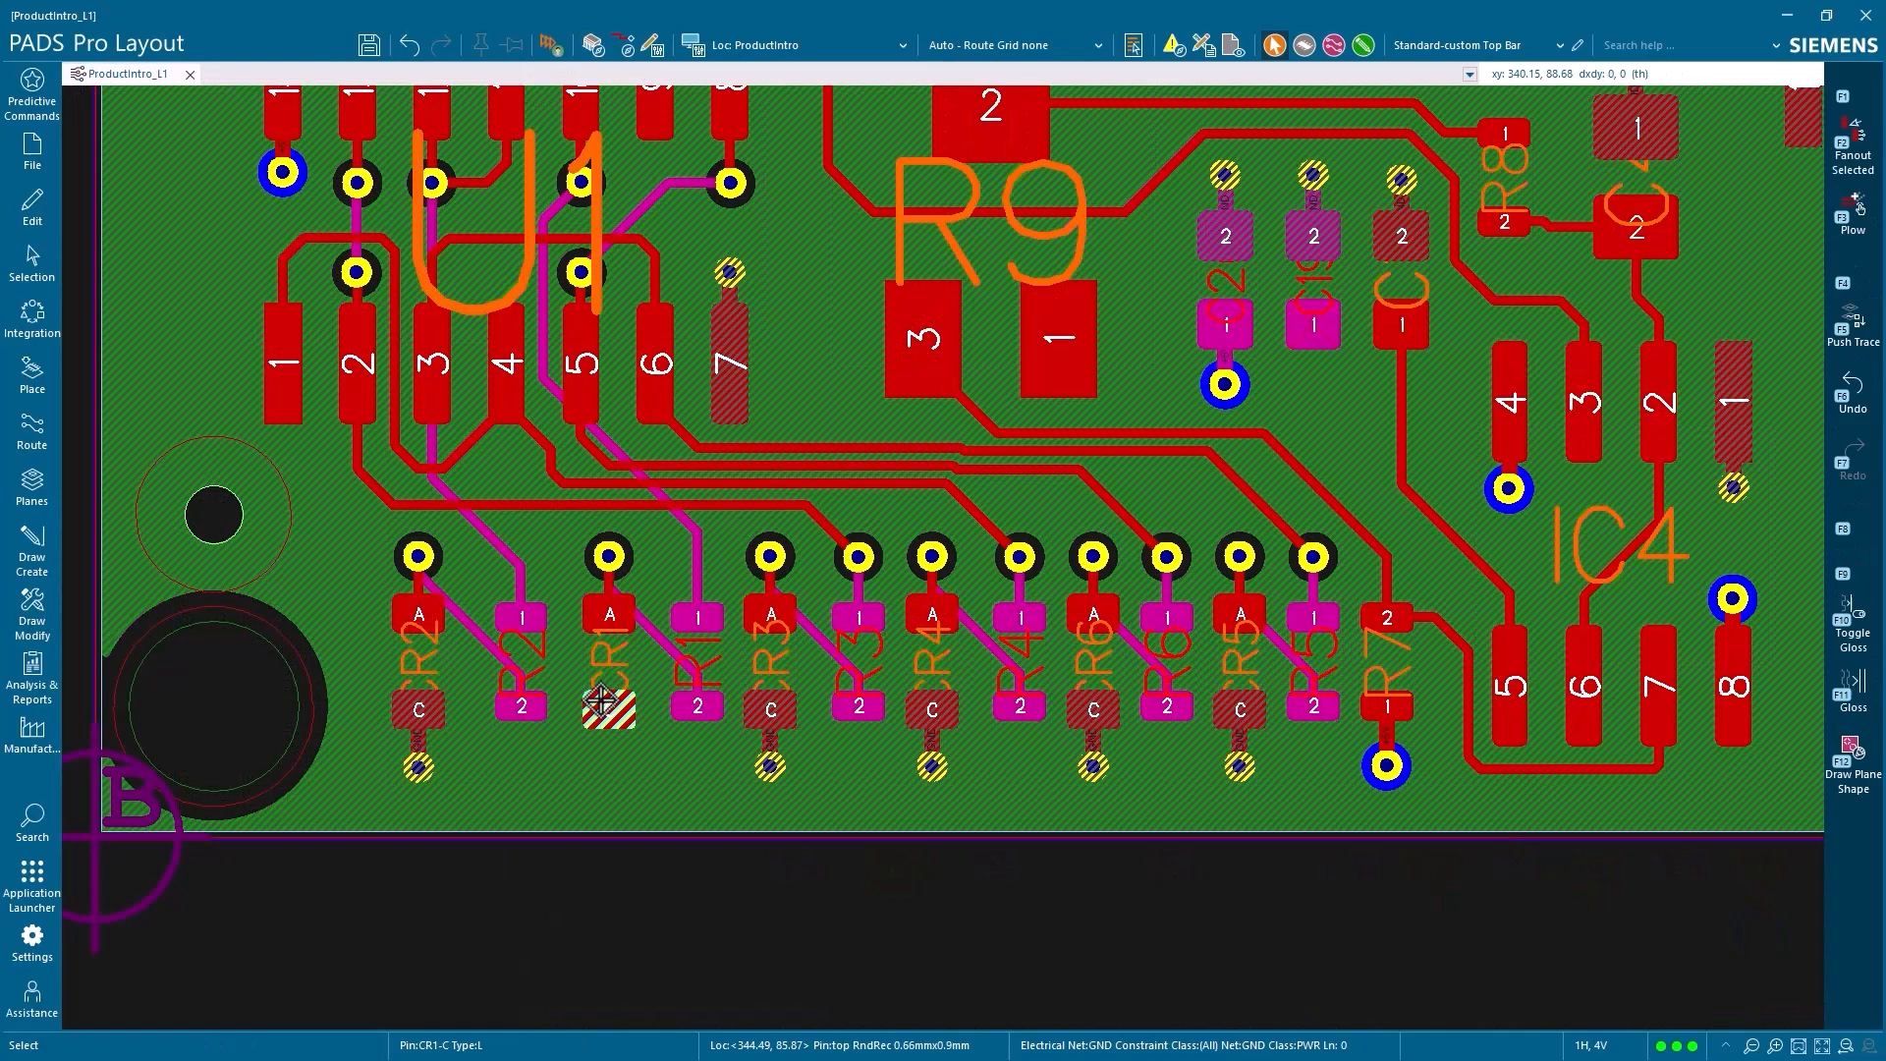
# Step: Open the Predictive Commands panel from the left global bar and choose an entry
pyautogui.click(31, 90)
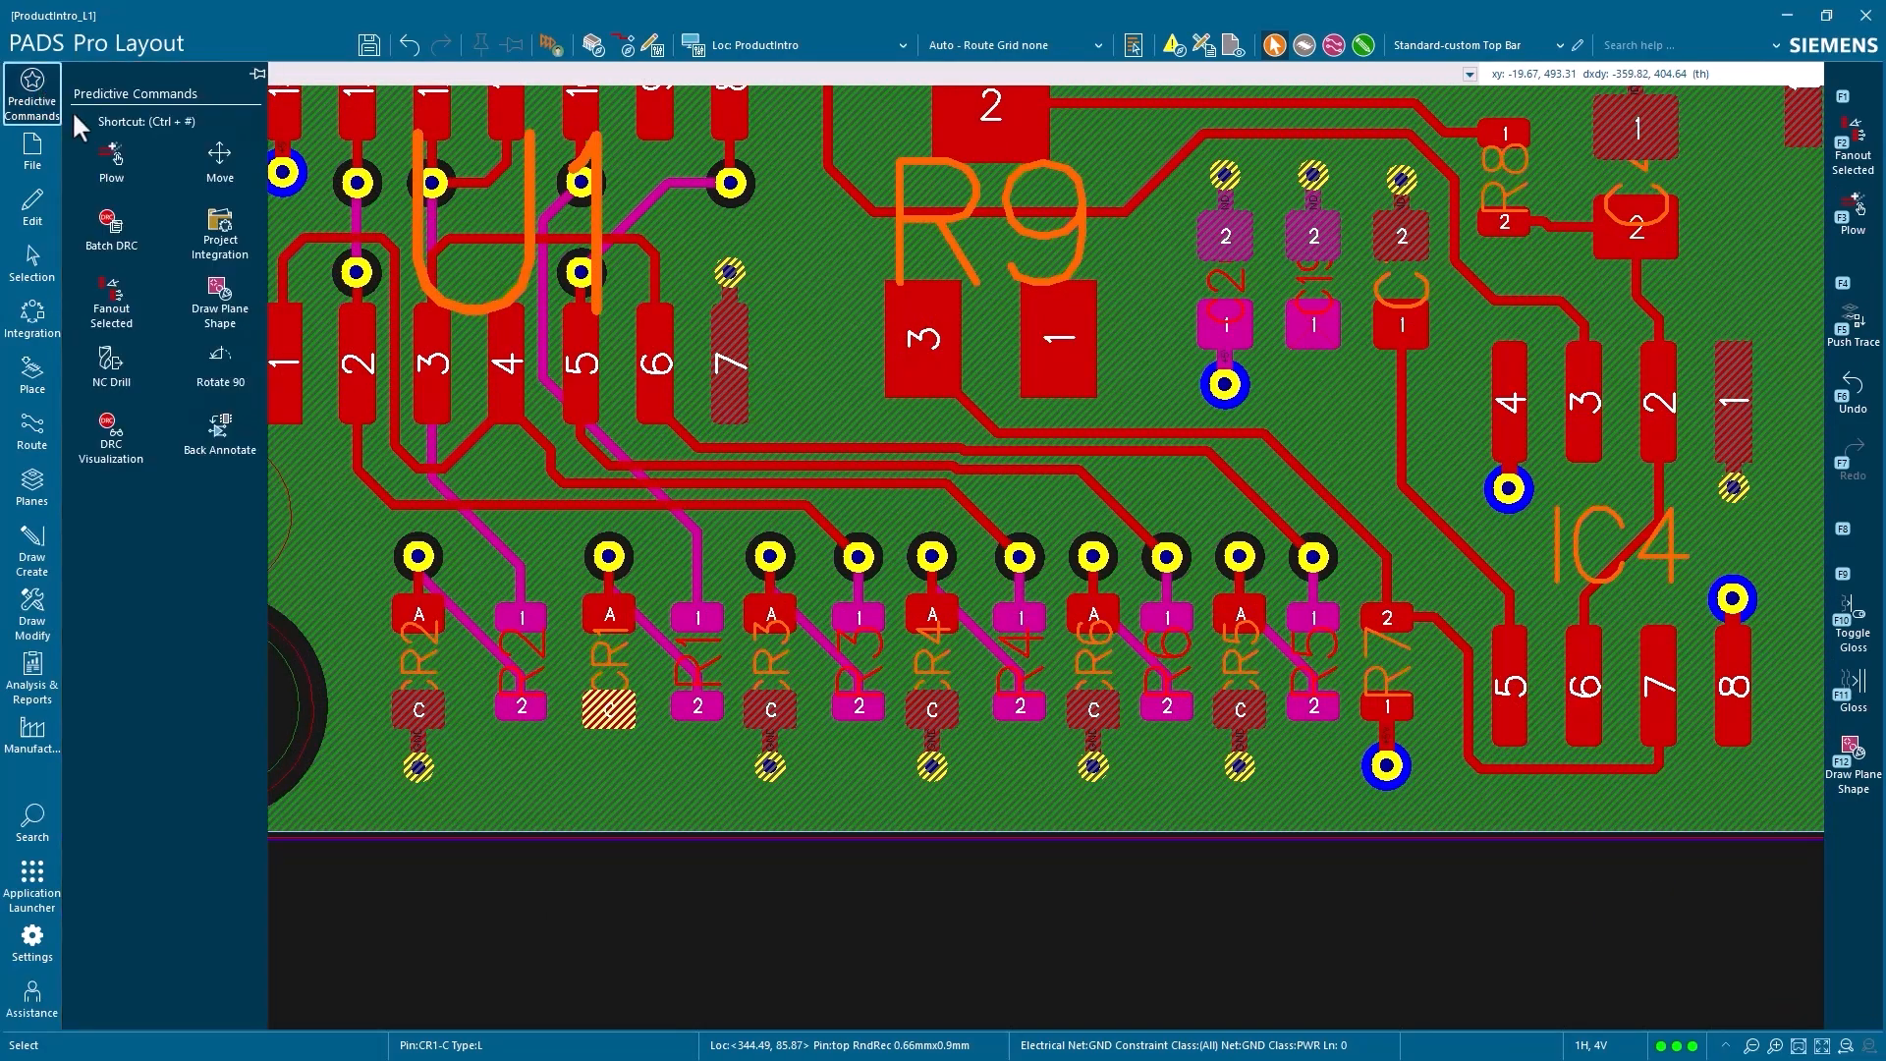
pyautogui.click(111, 156)
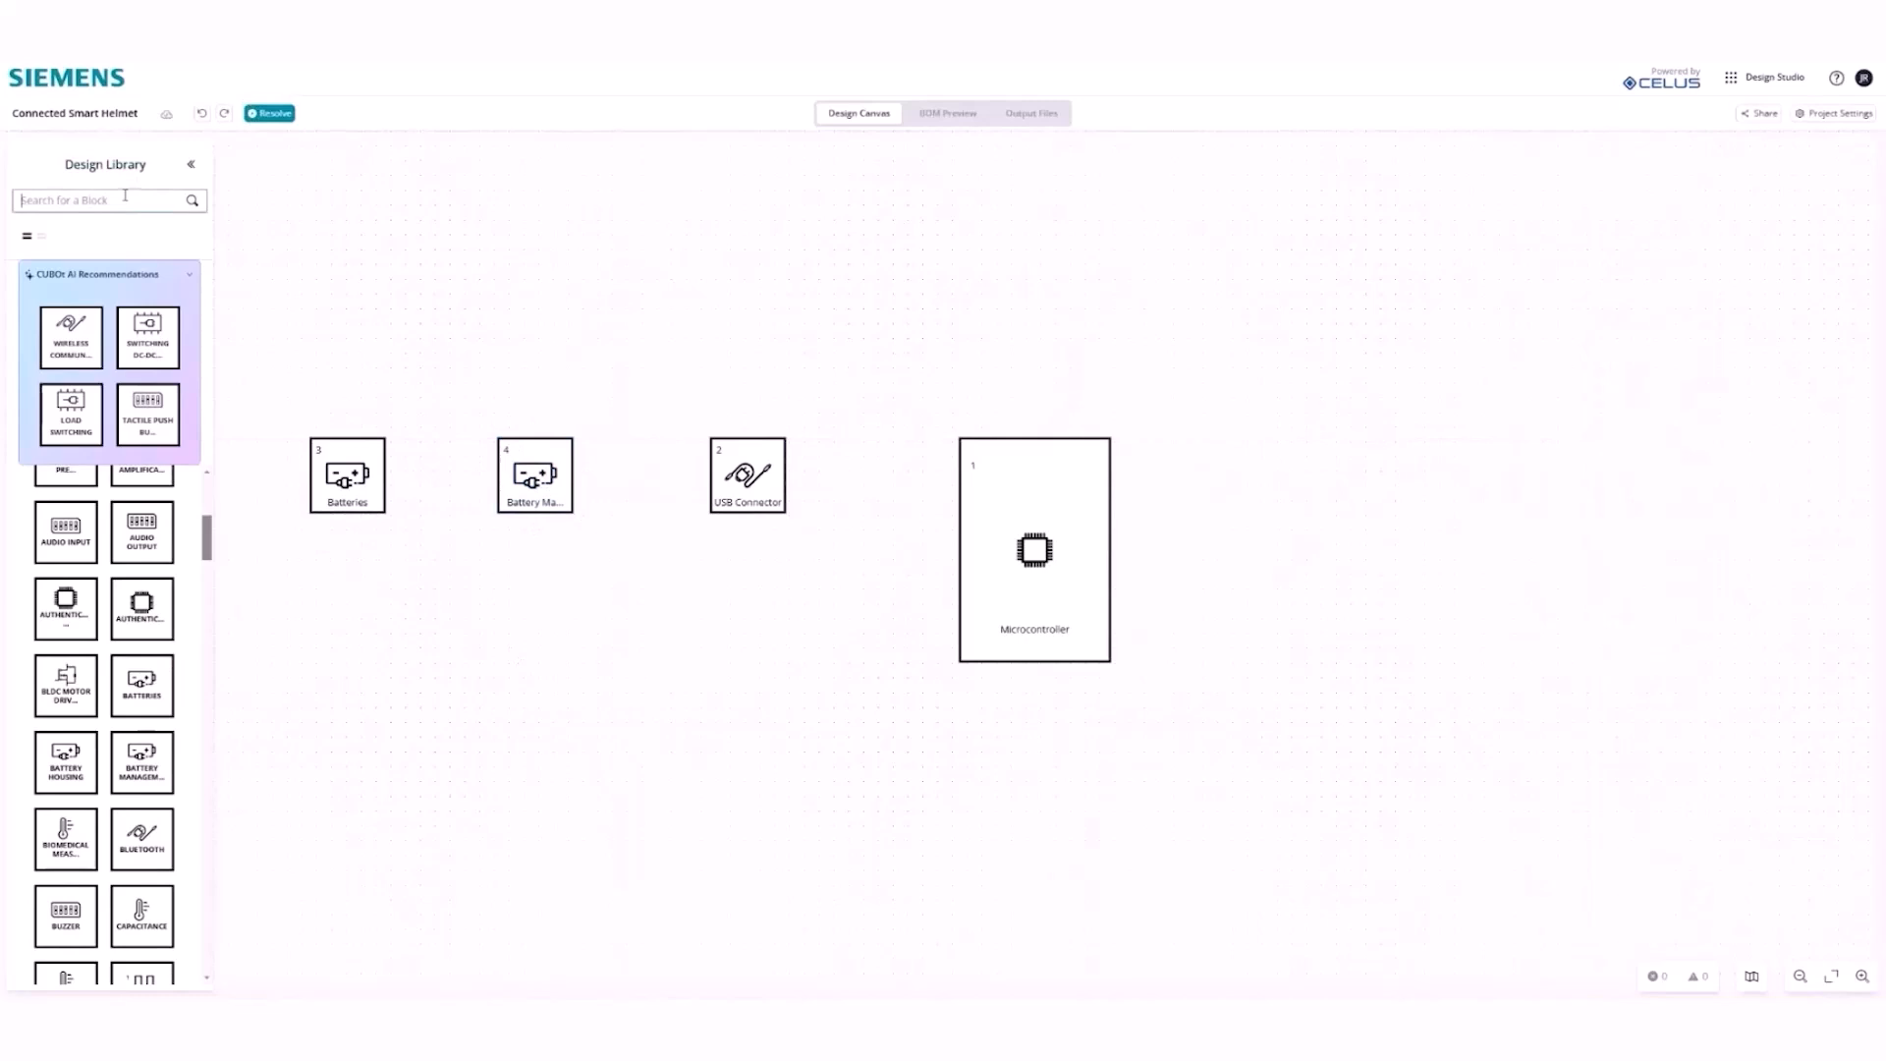
# Step: Search the Design Library for 'acc' to find acceleration blocks
pyautogui.write('acc')
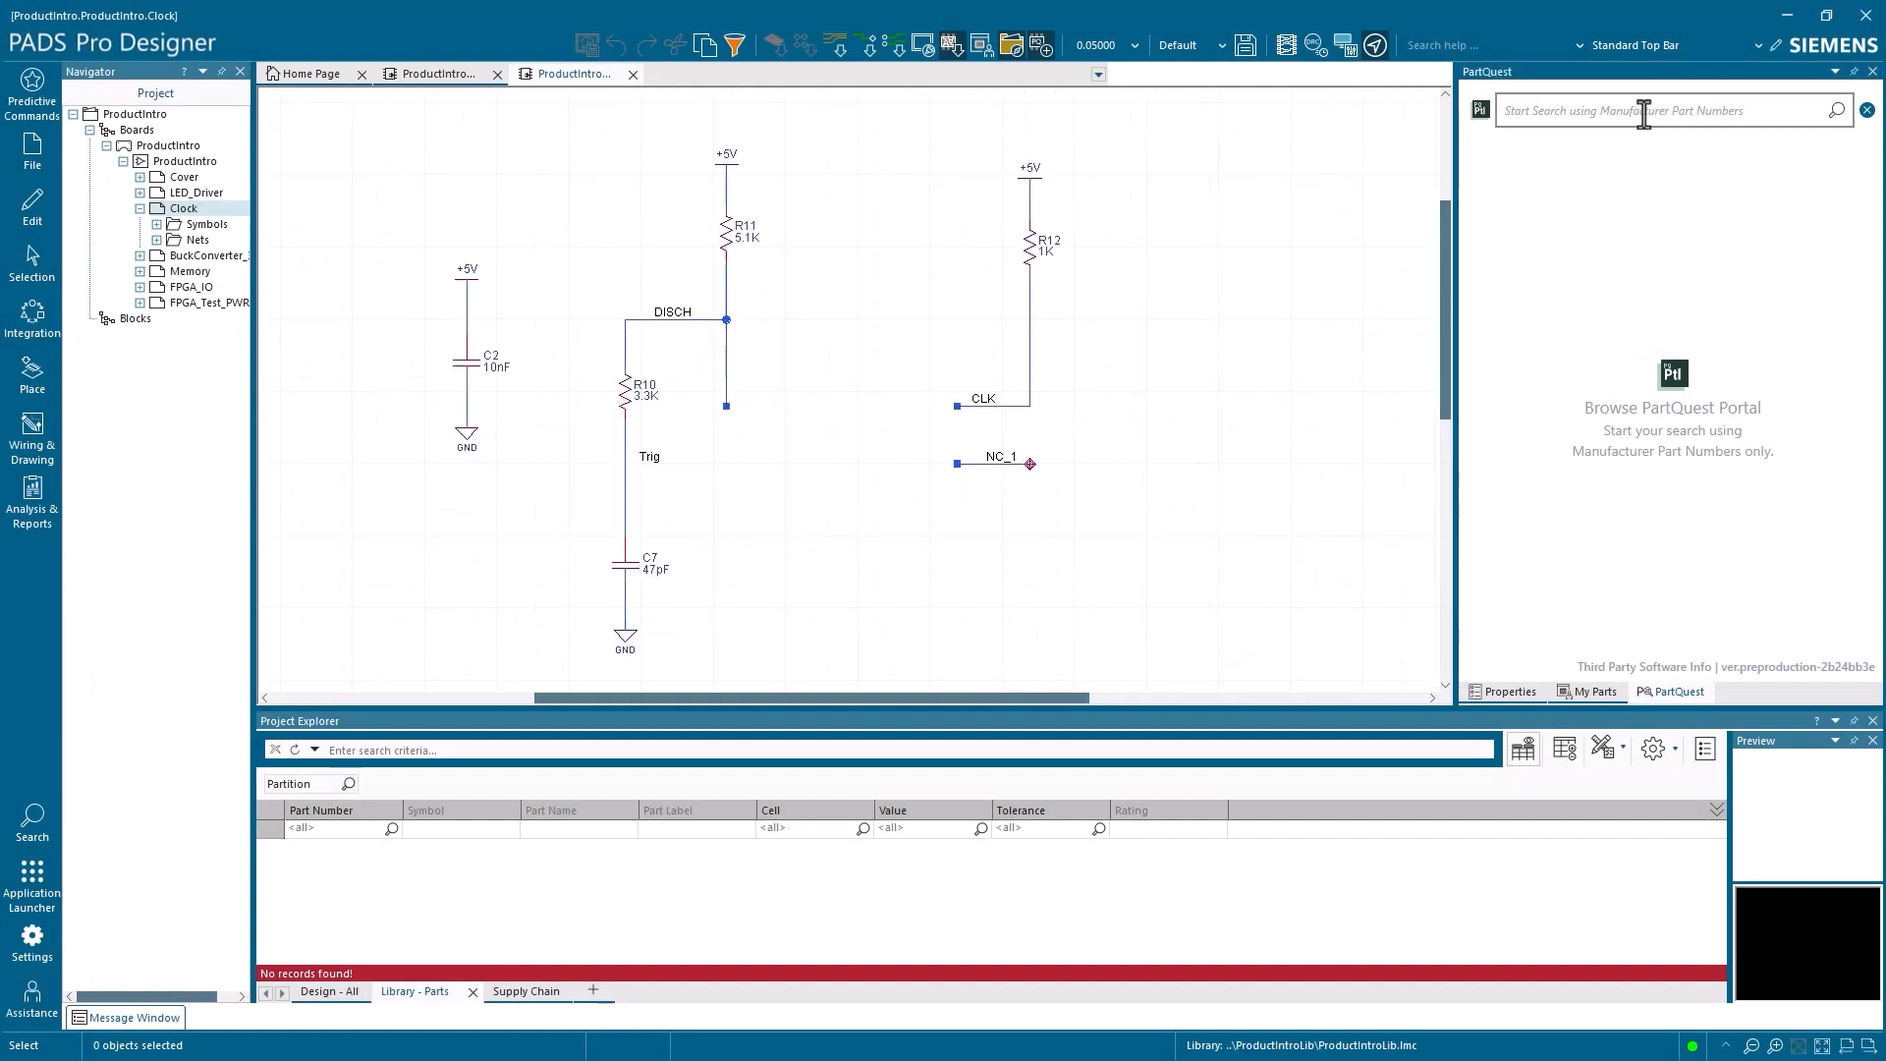
# Step: Search PartQuest for manufacturer part number NE555DR
pyautogui.write('NE555DR')
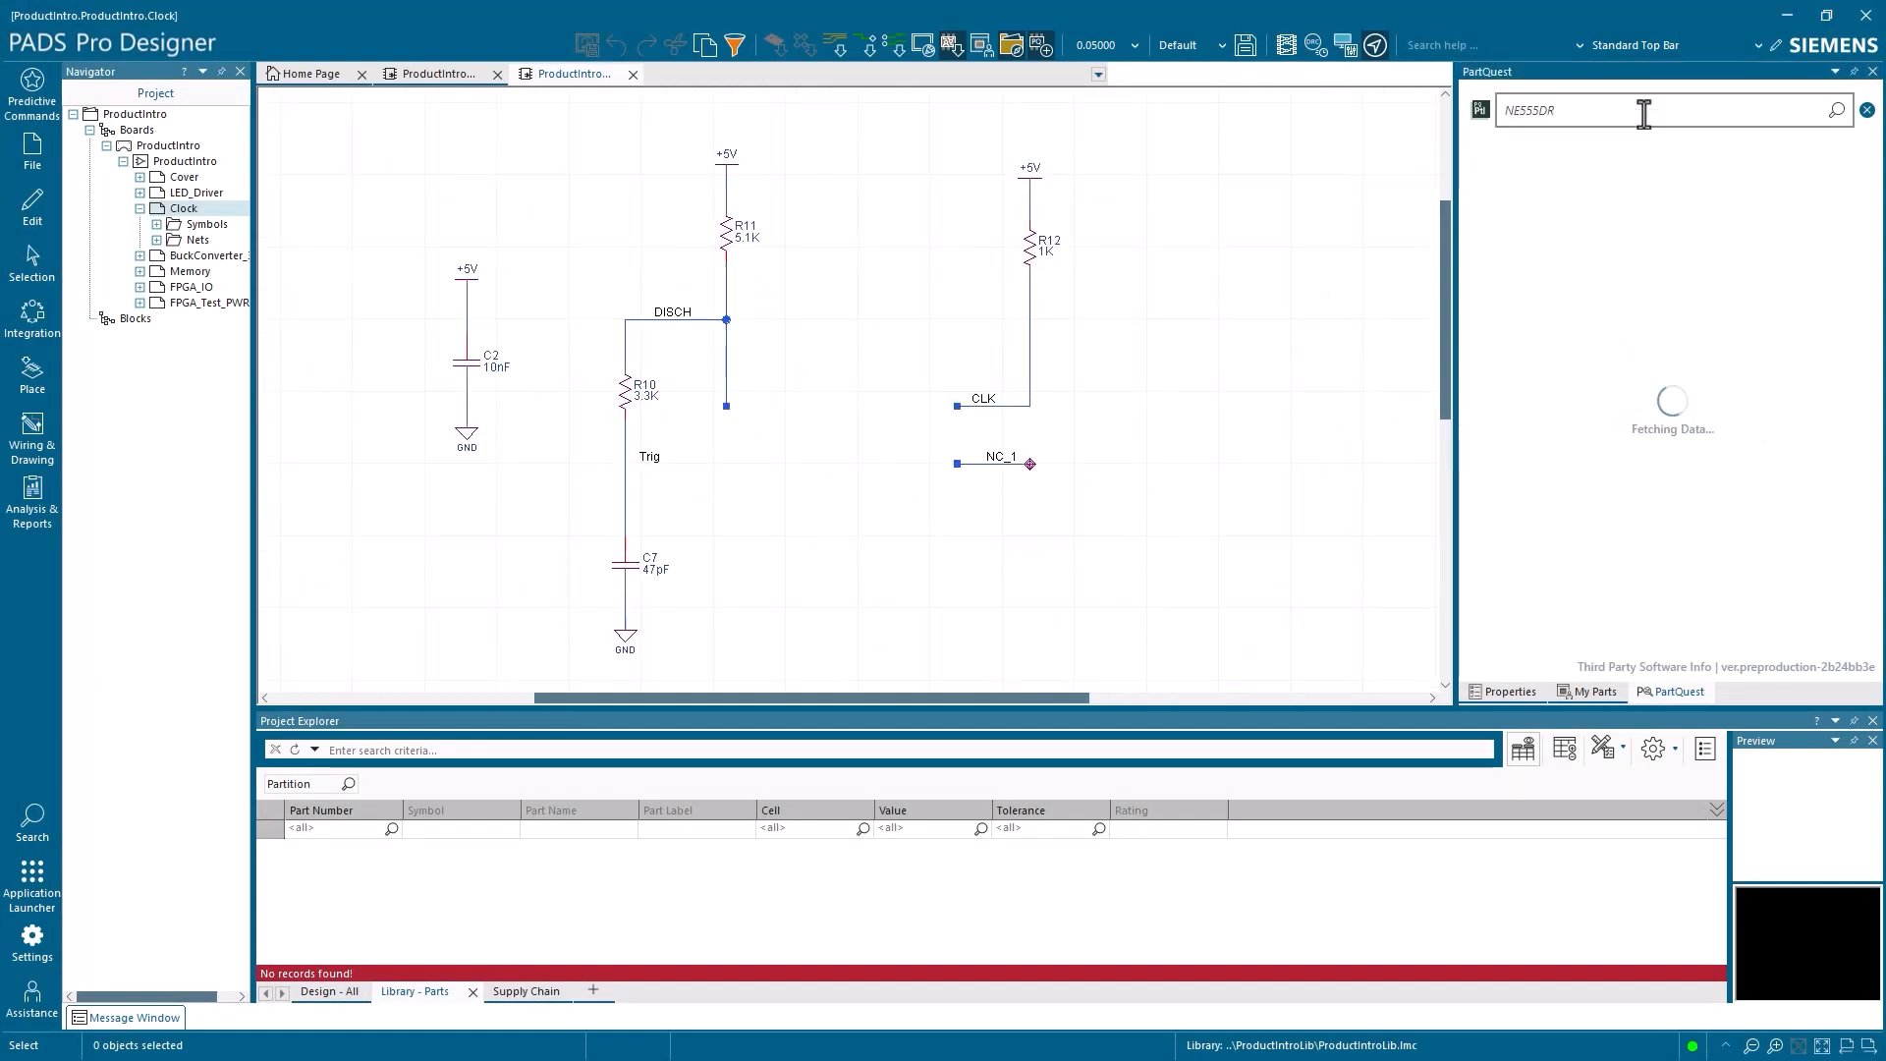
pyautogui.click(1836, 110)
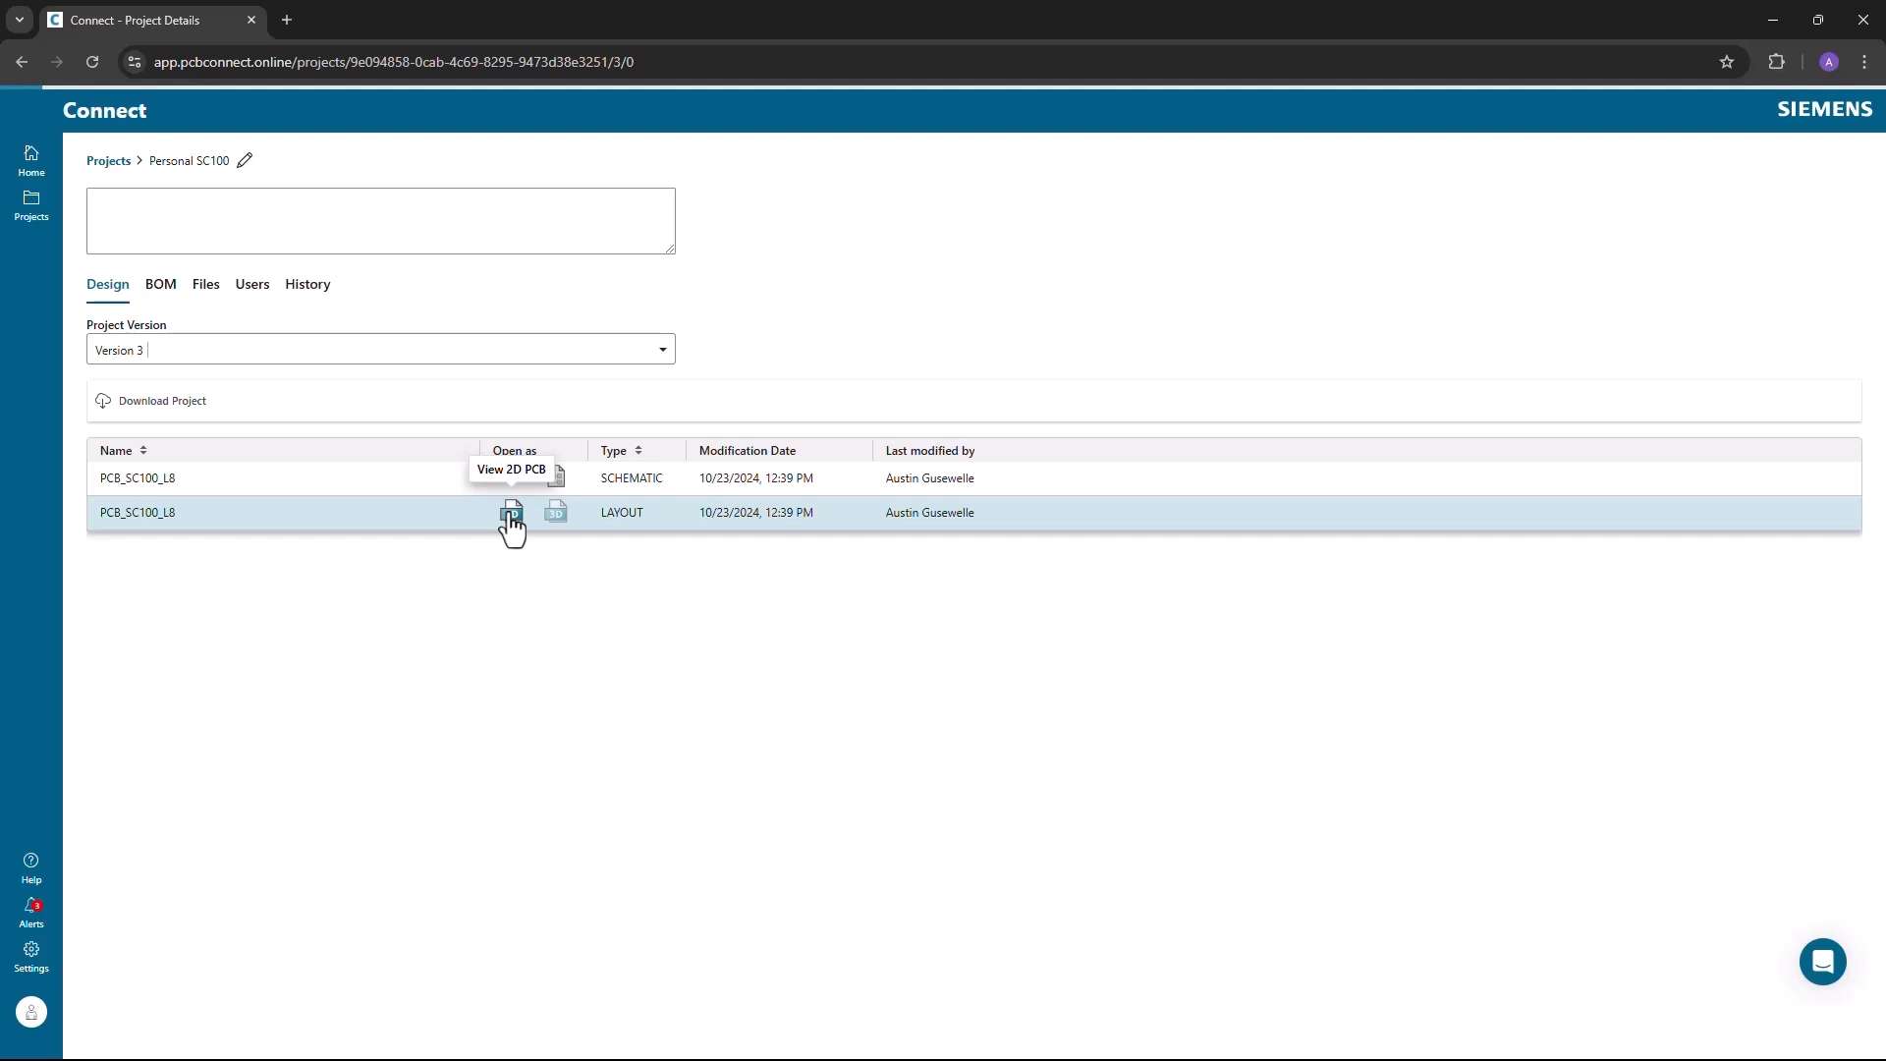
# Step: View the PCB_SC100_L8 layout in 2D beside its schematic and select a component
pyautogui.click(510, 511)
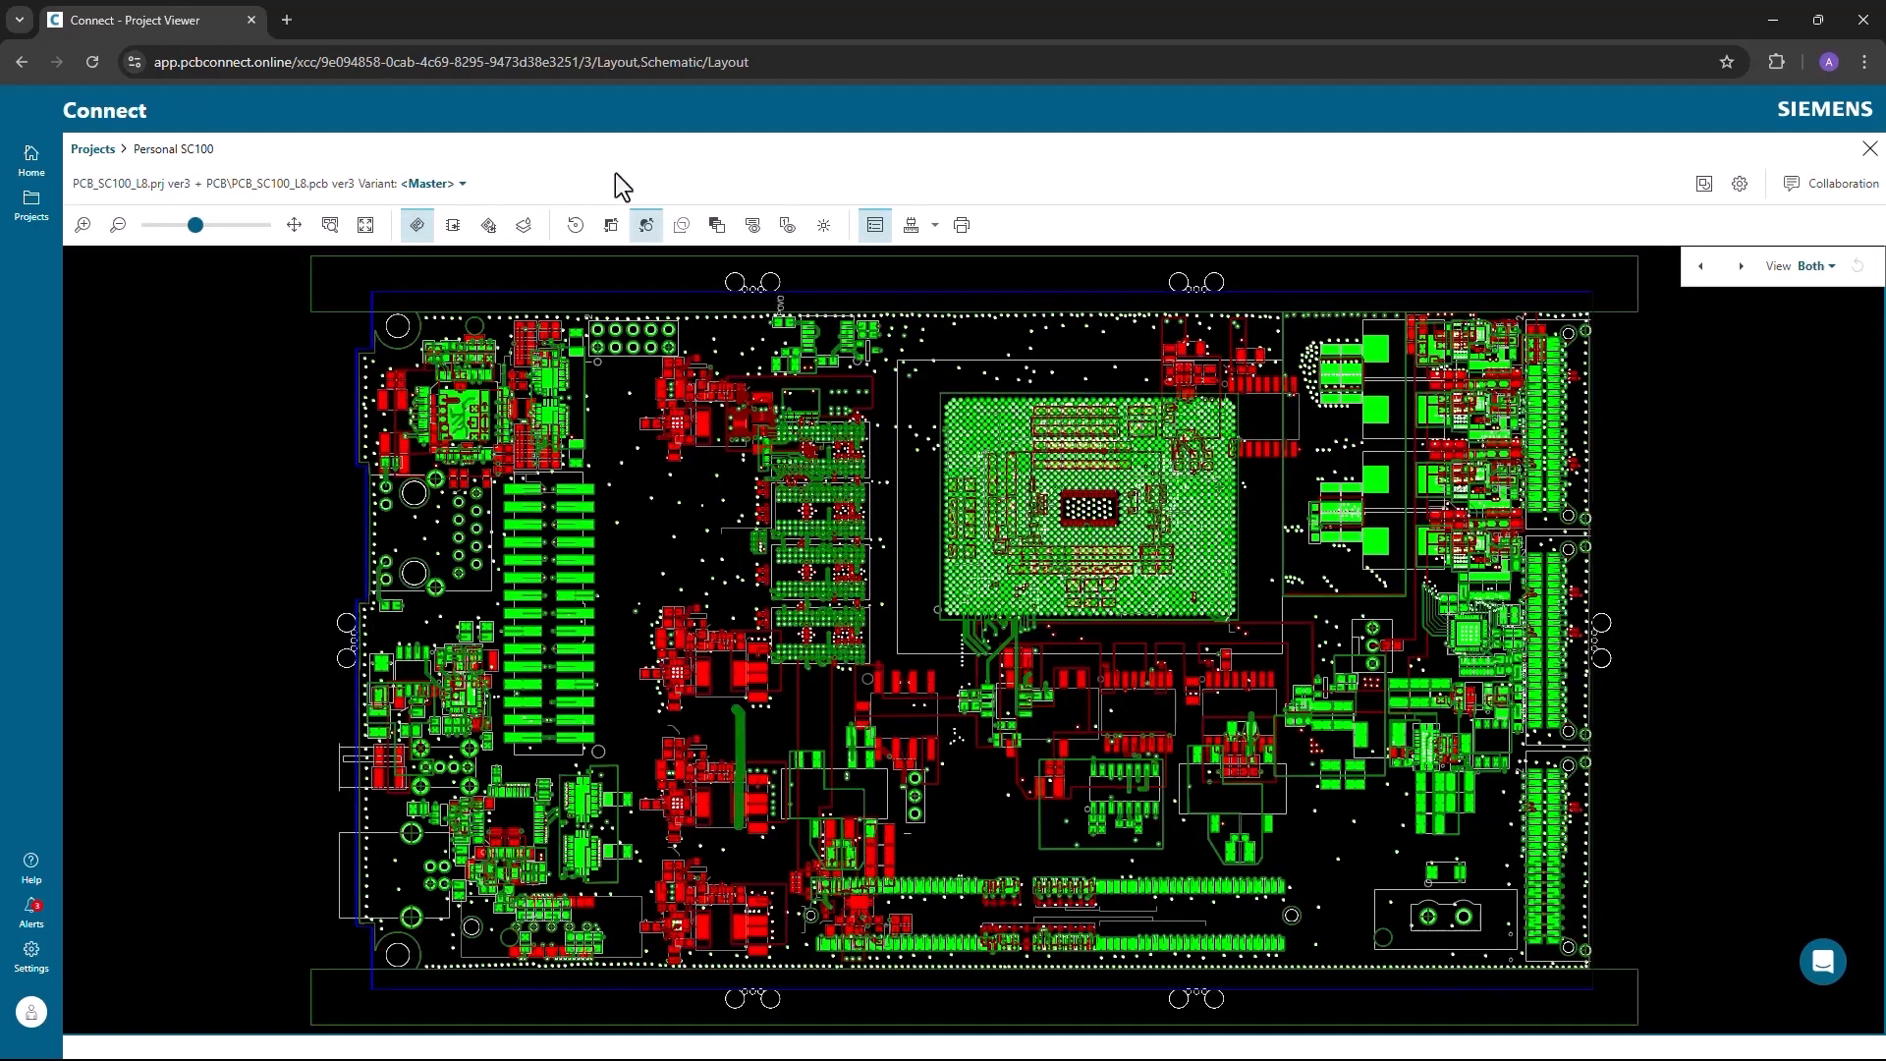
pyautogui.moveTo(488, 225)
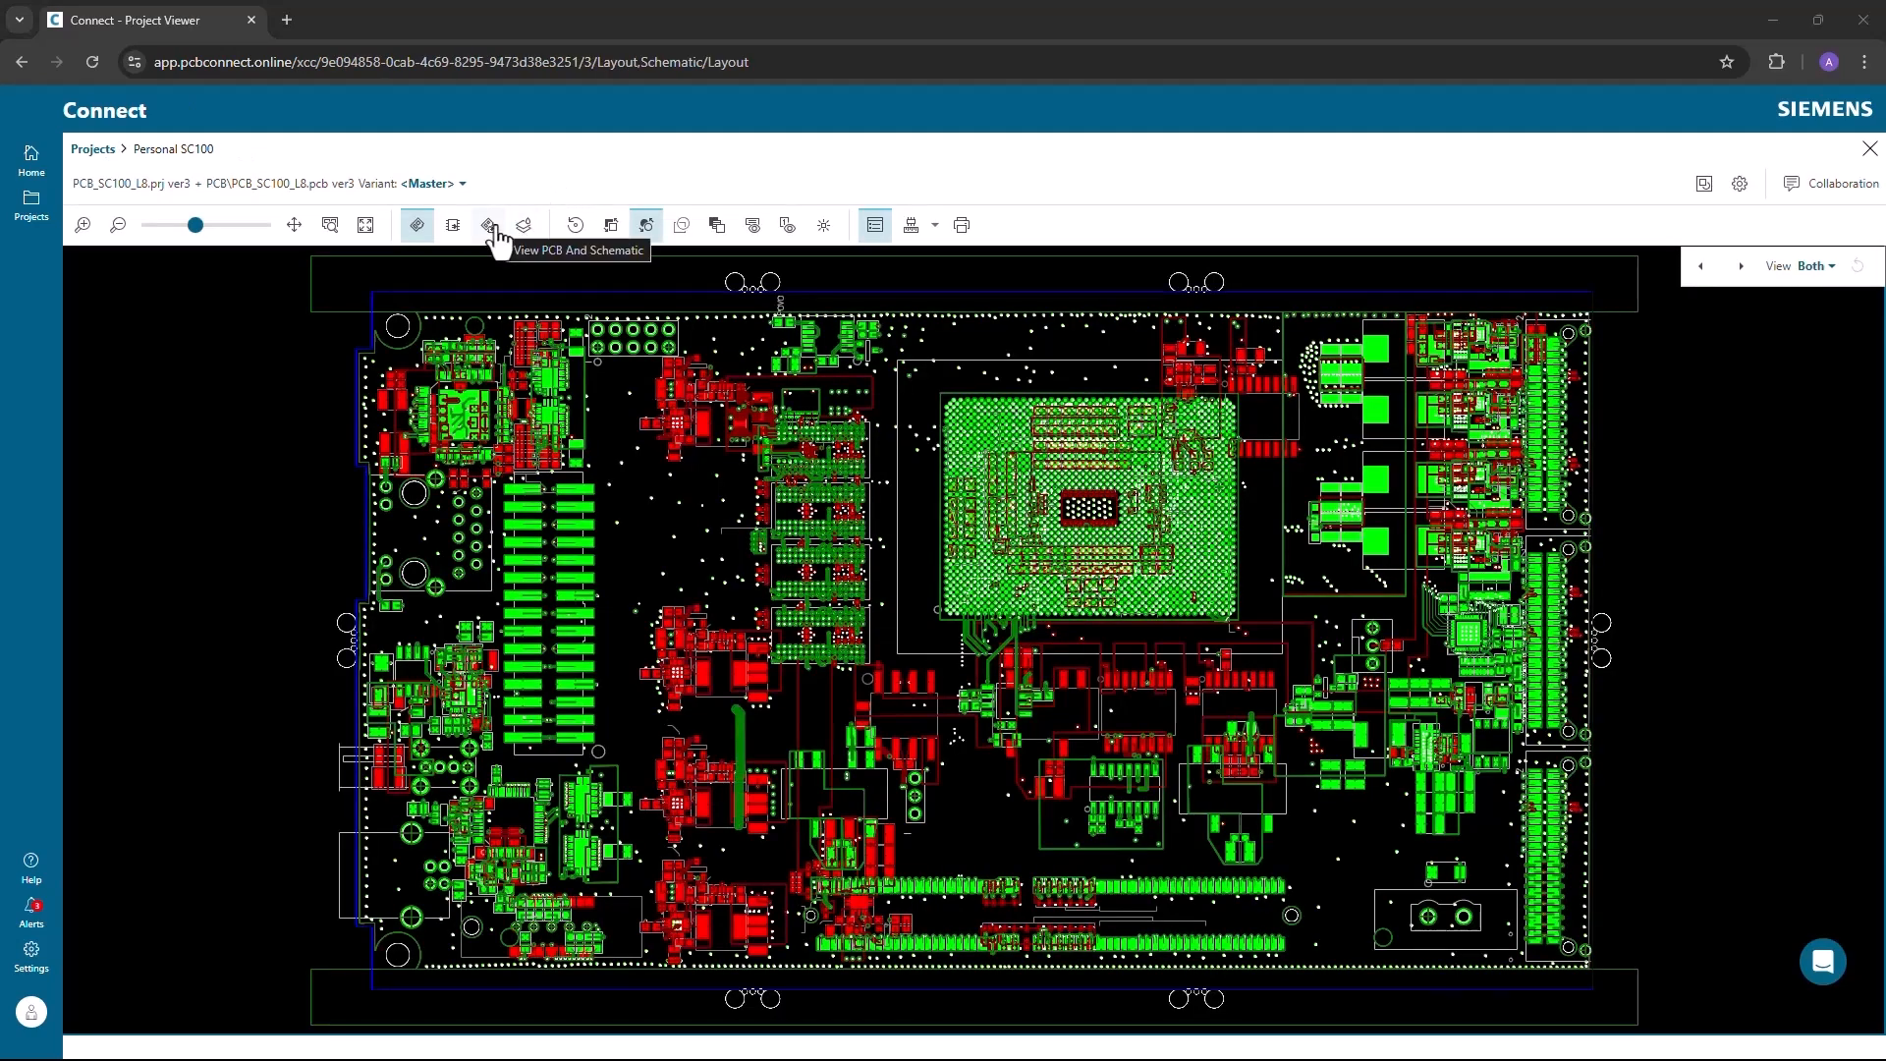
pyautogui.click(489, 225)
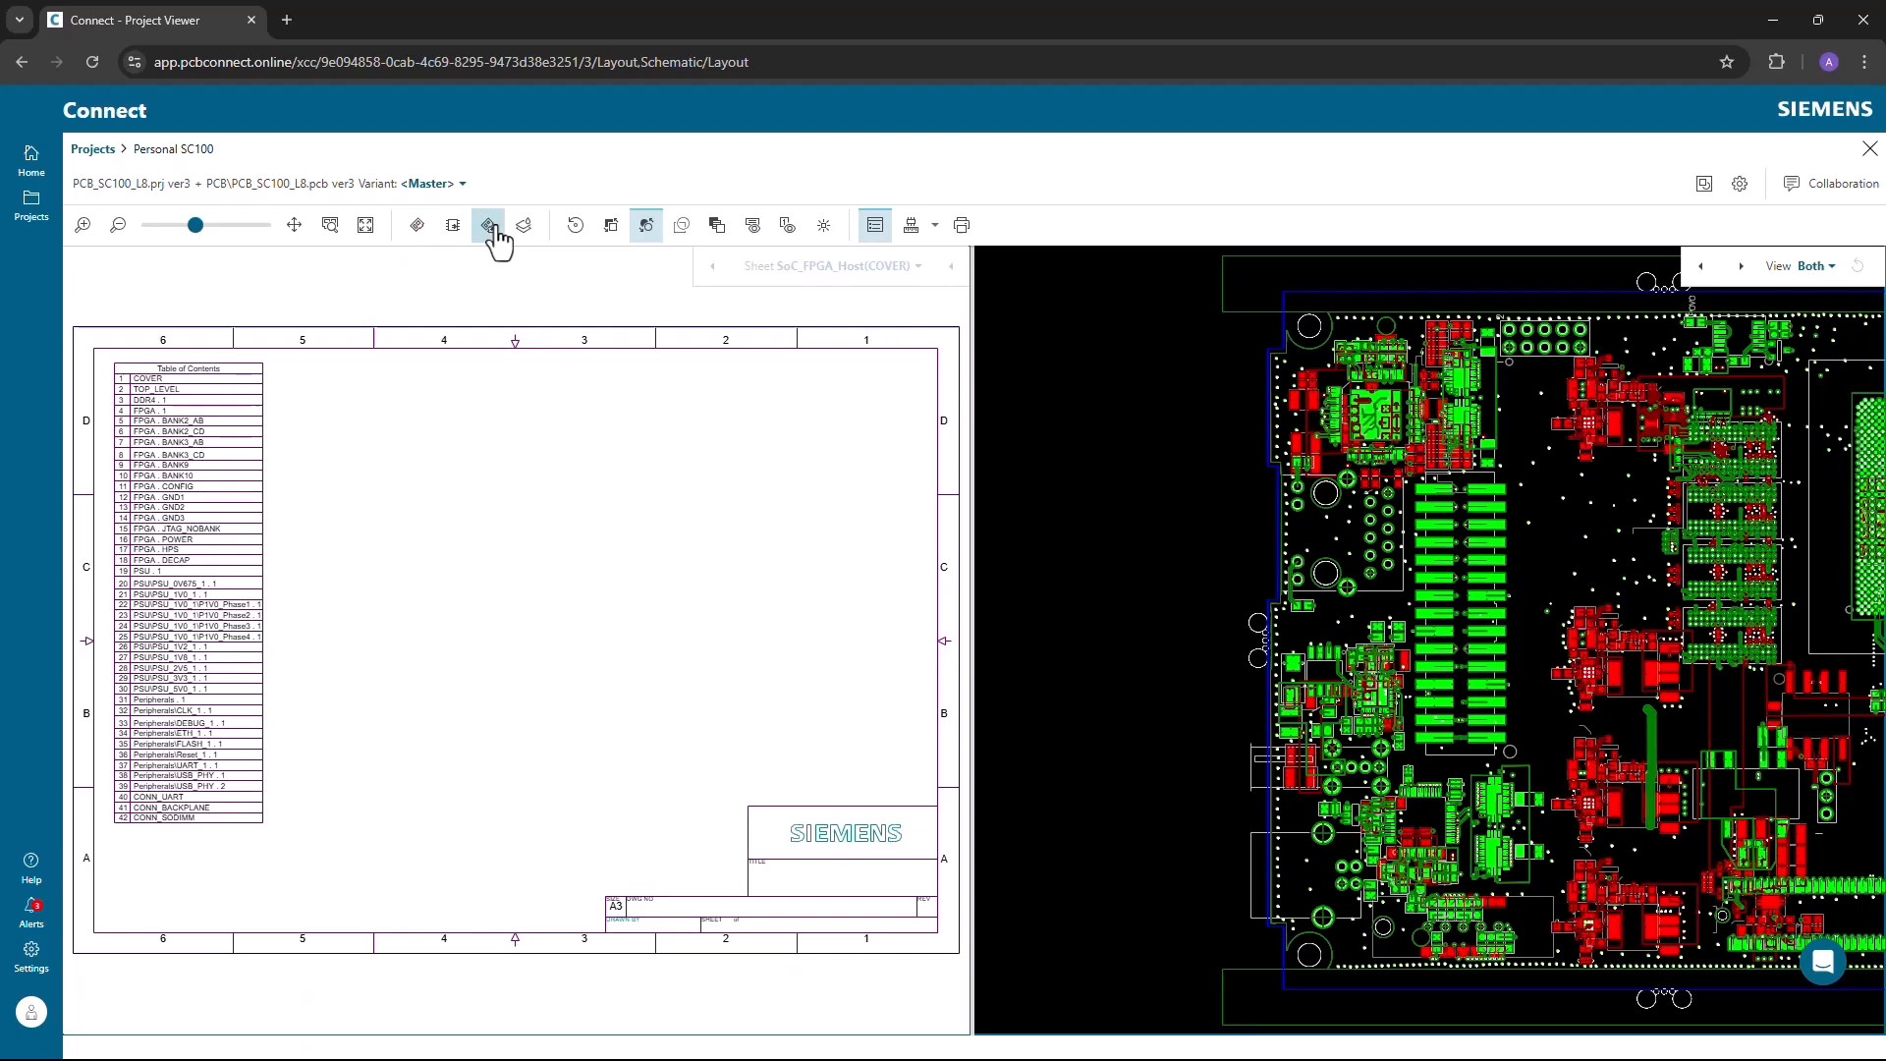
pyautogui.click(487, 225)
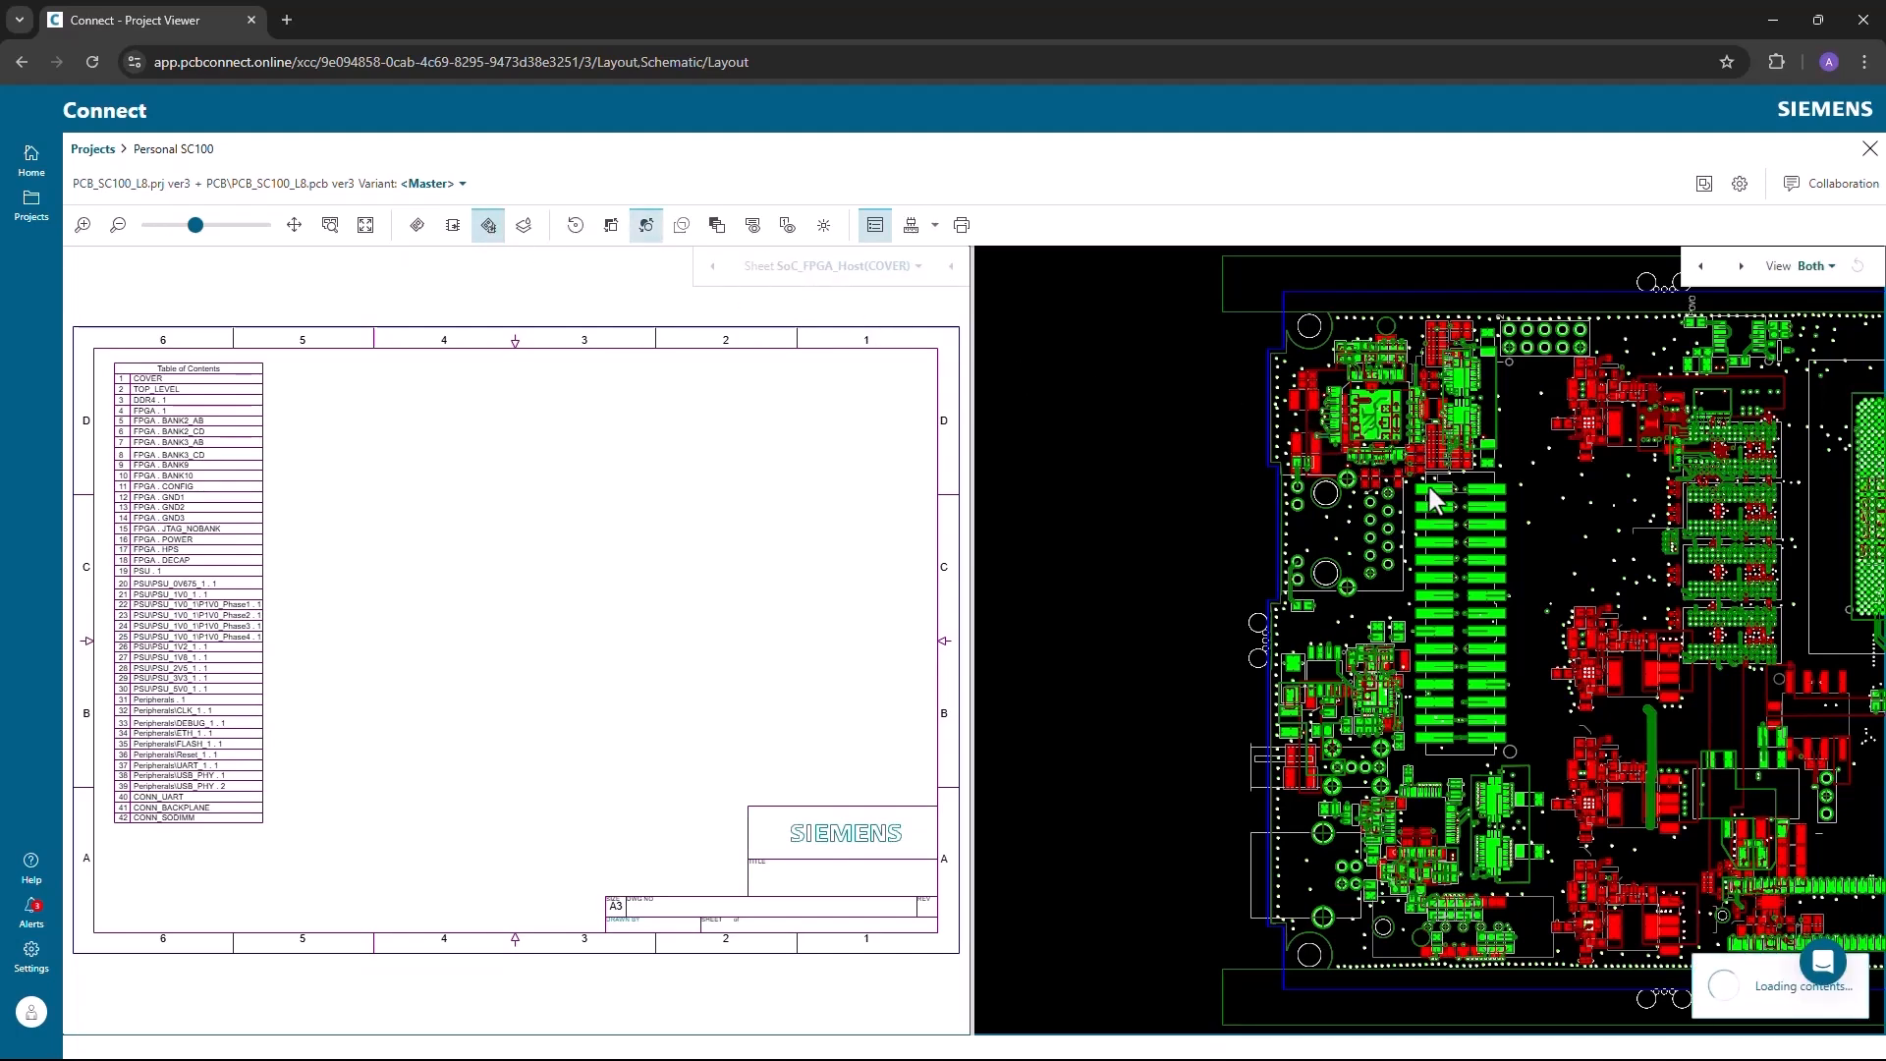
pyautogui.click(1431, 503)
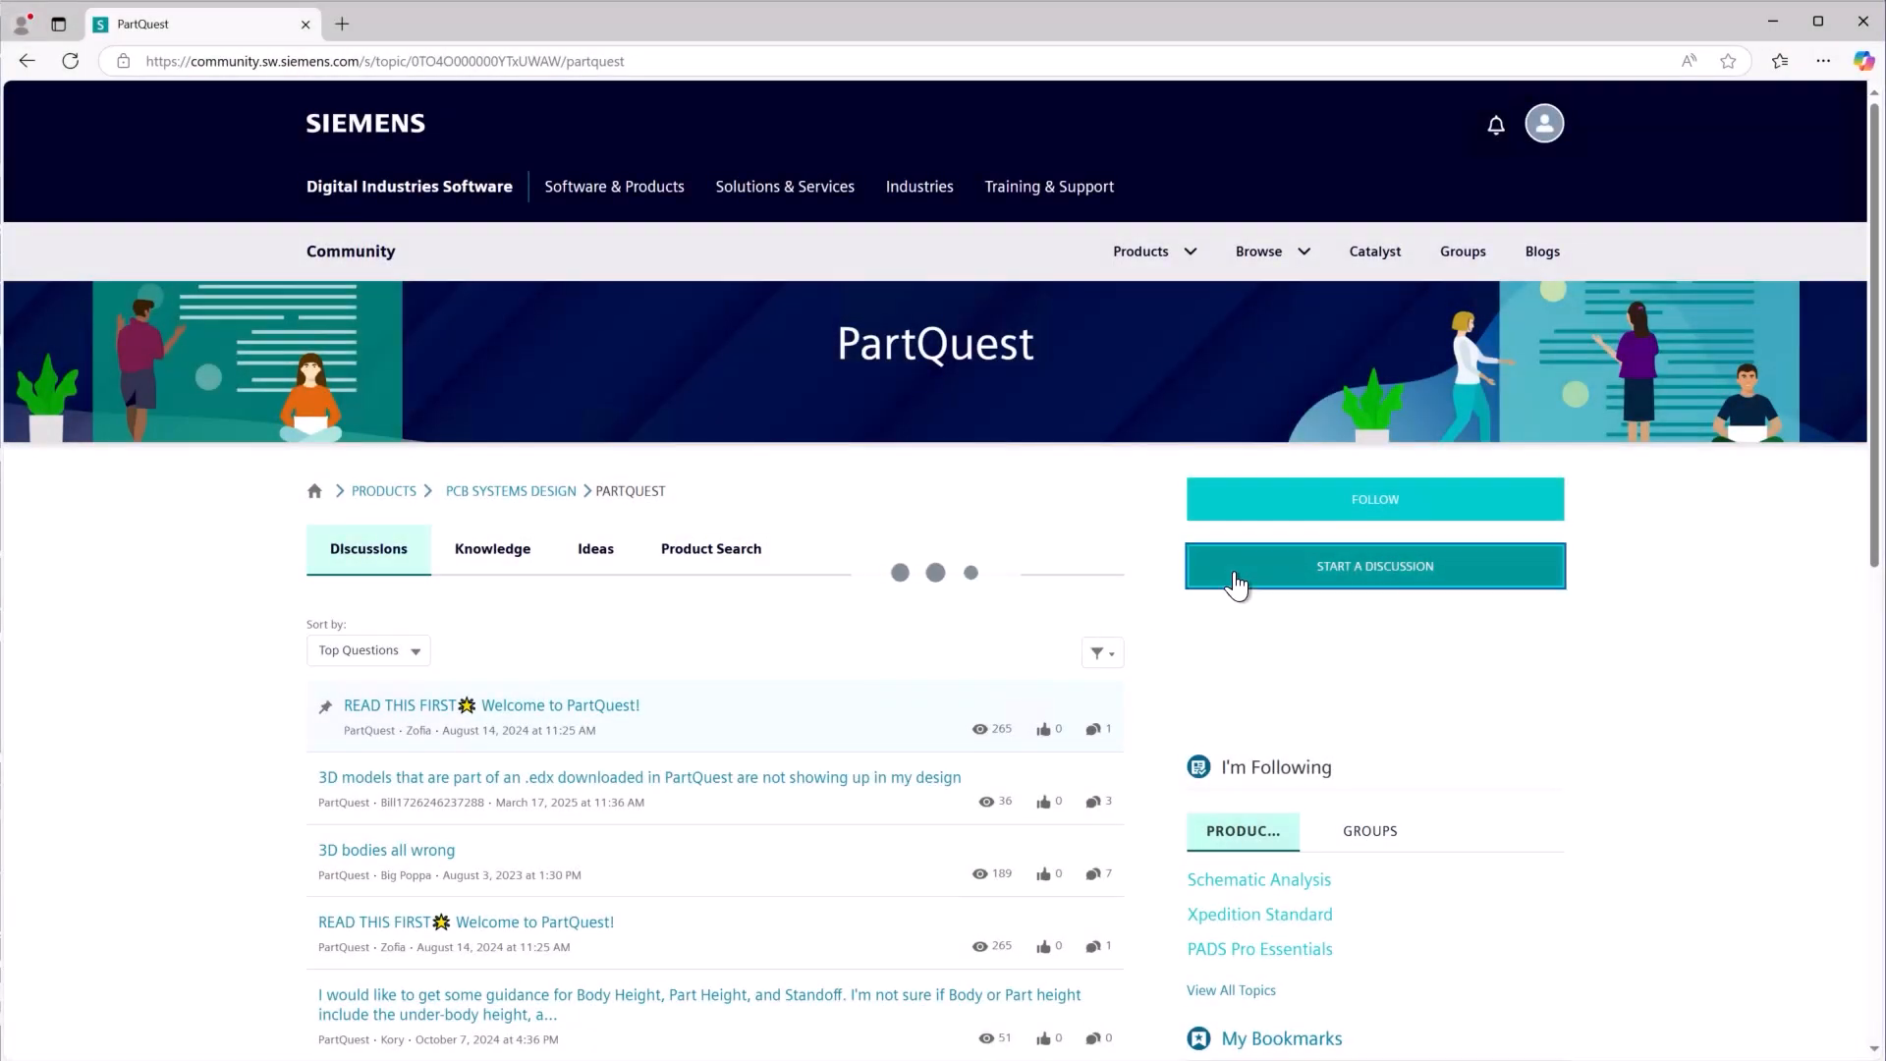
# Step: Start a PartQuest discussion asking 'How can I add a part to my library?'
pyautogui.click(1373, 565)
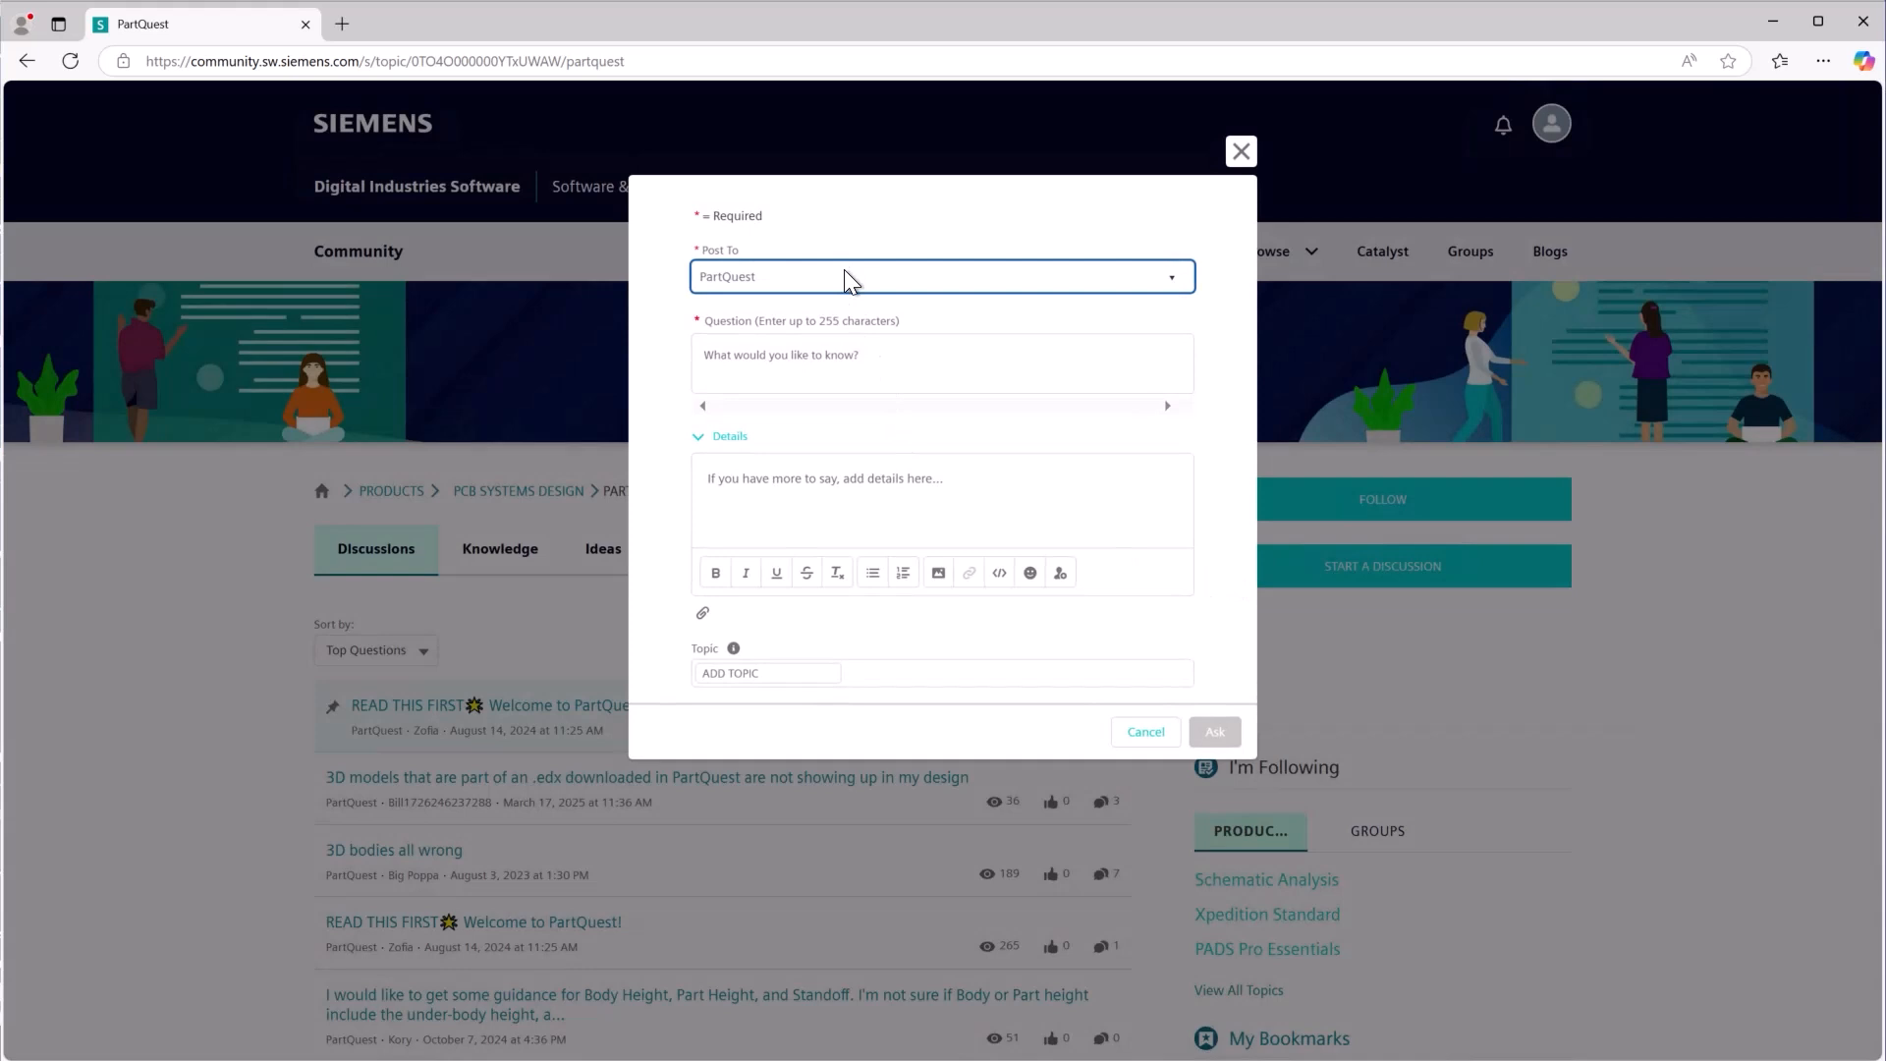
pyautogui.click(941, 363)
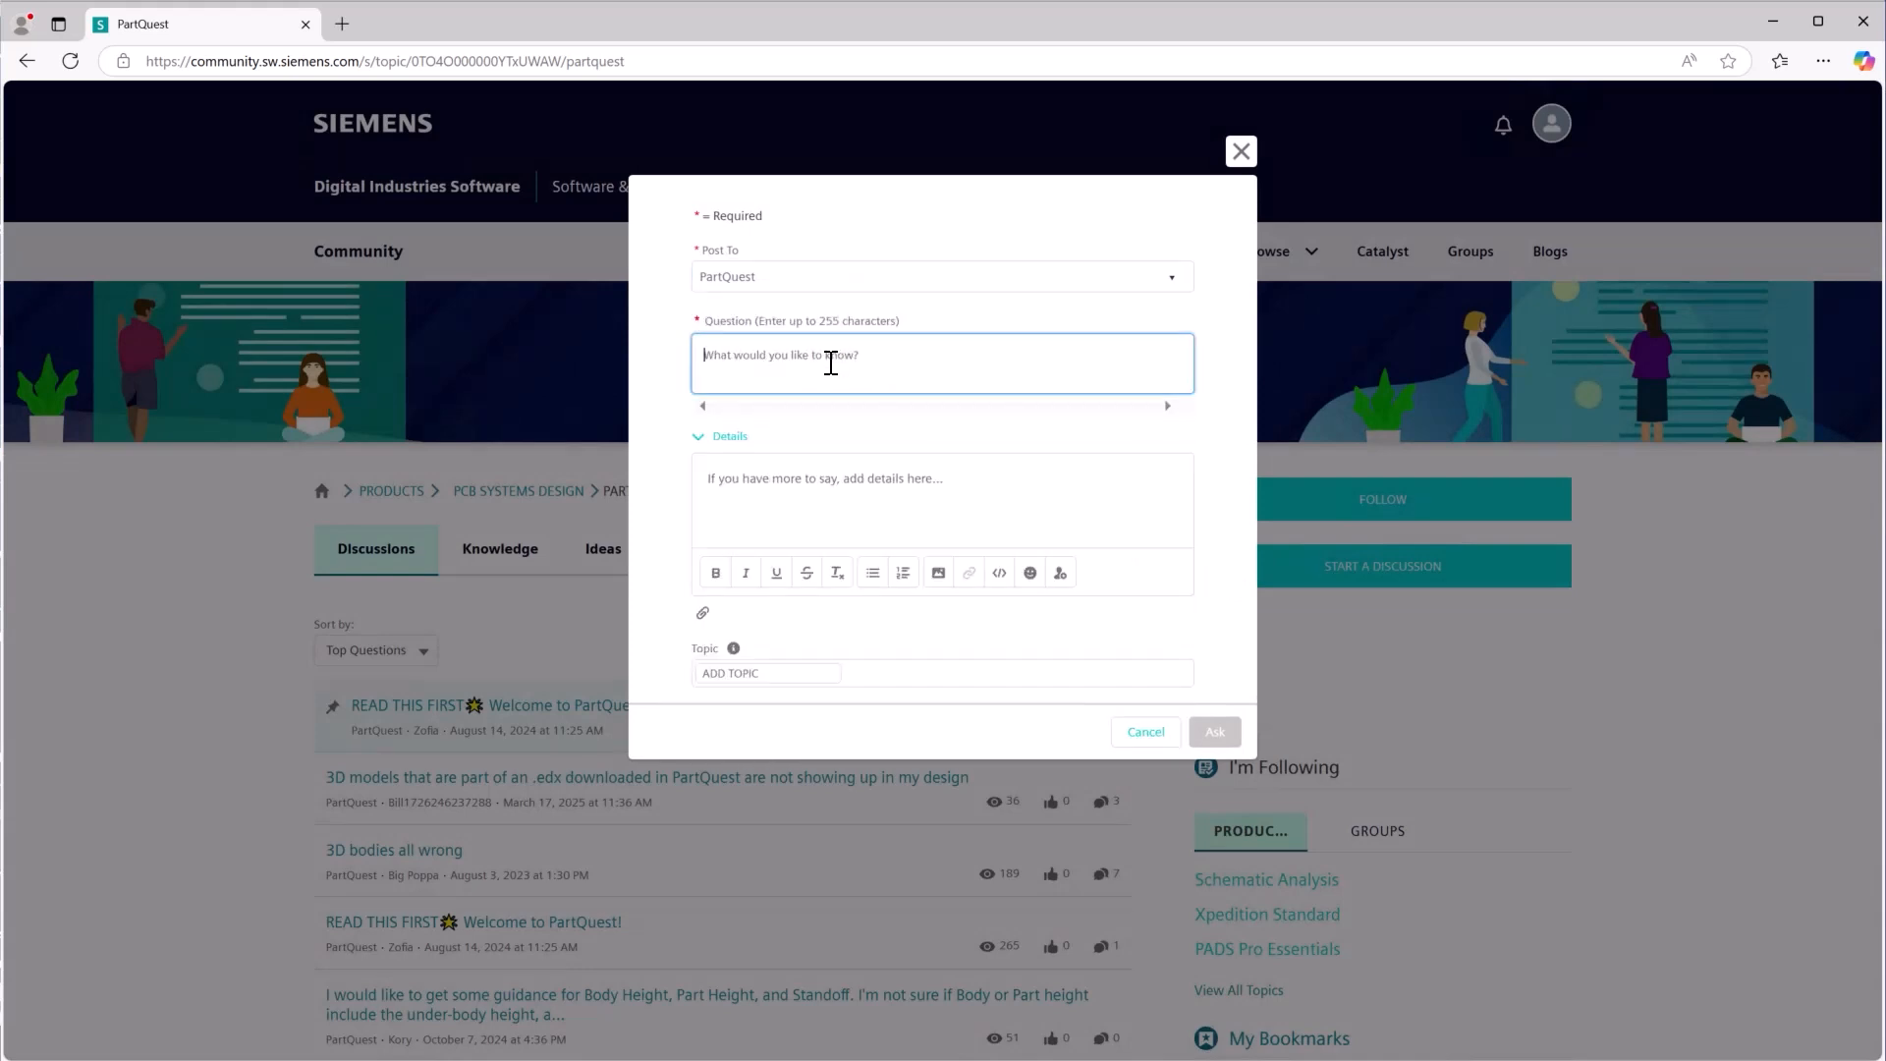
pyautogui.write('How can I add a')
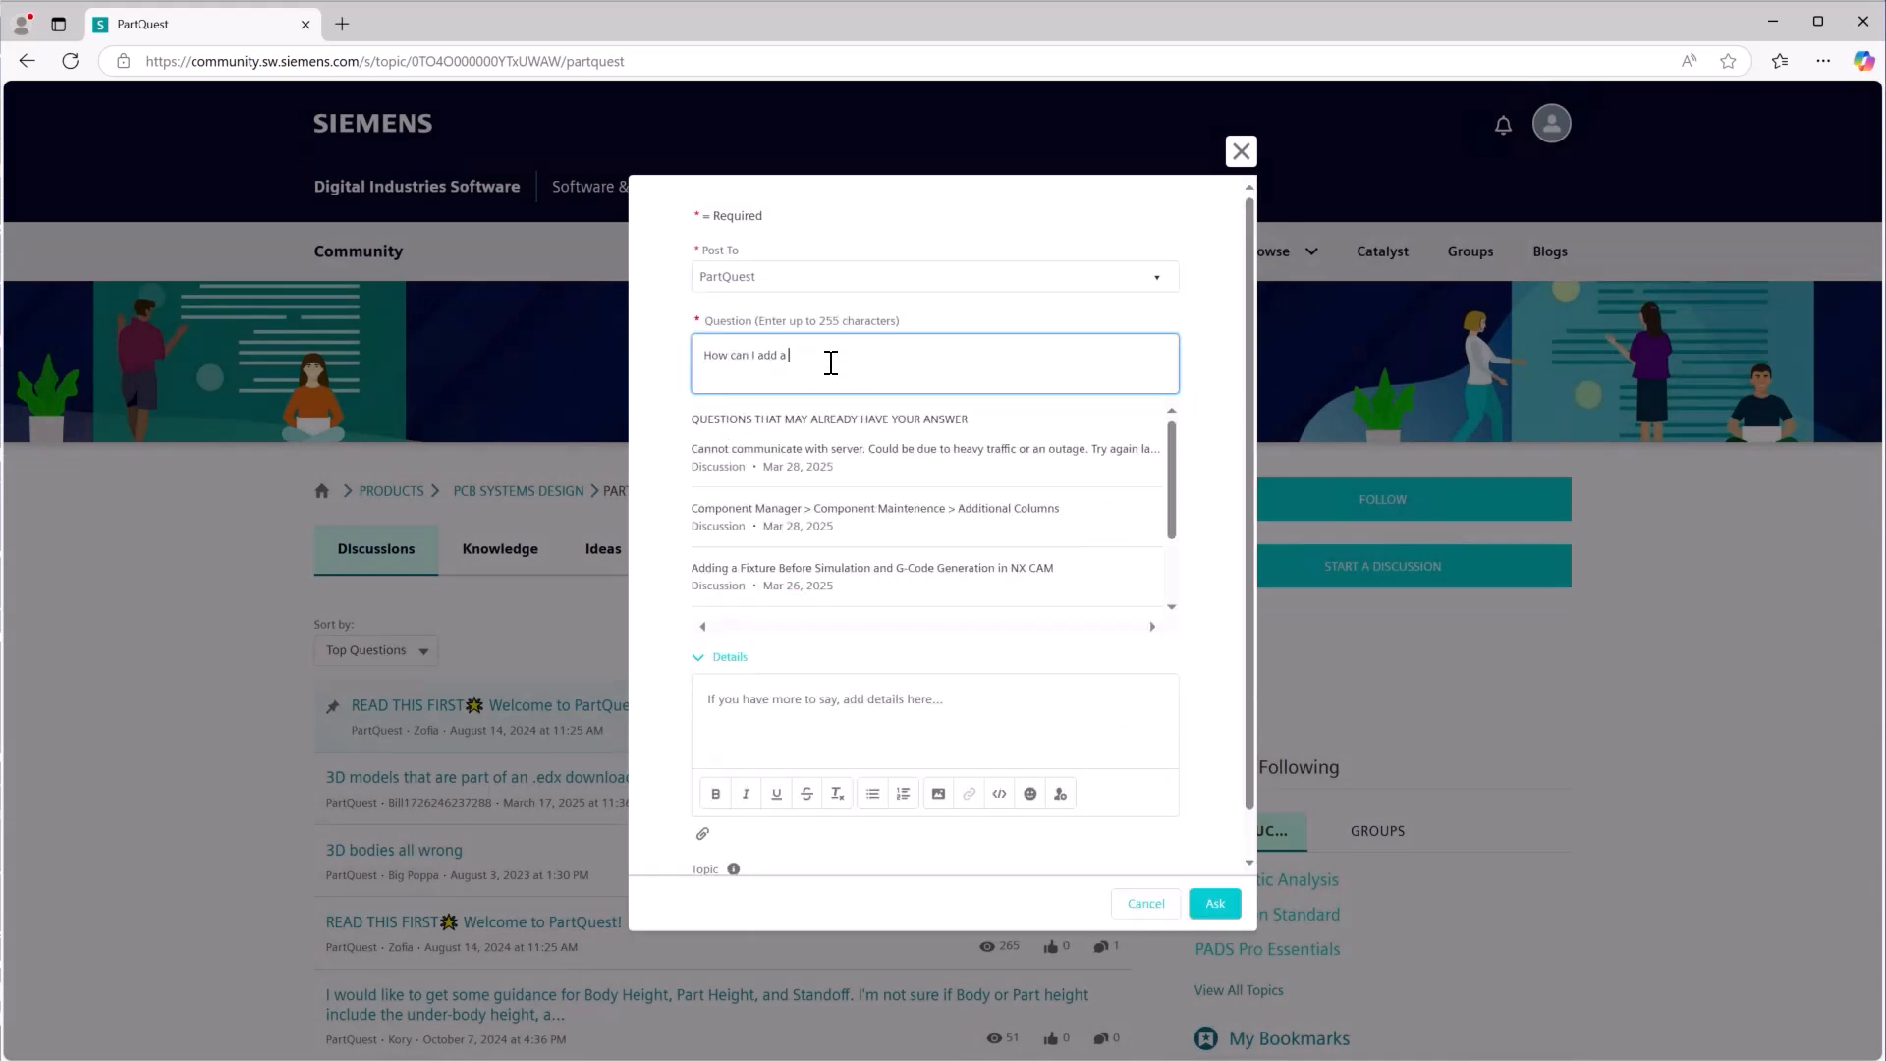
pyautogui.write('part to my library?')
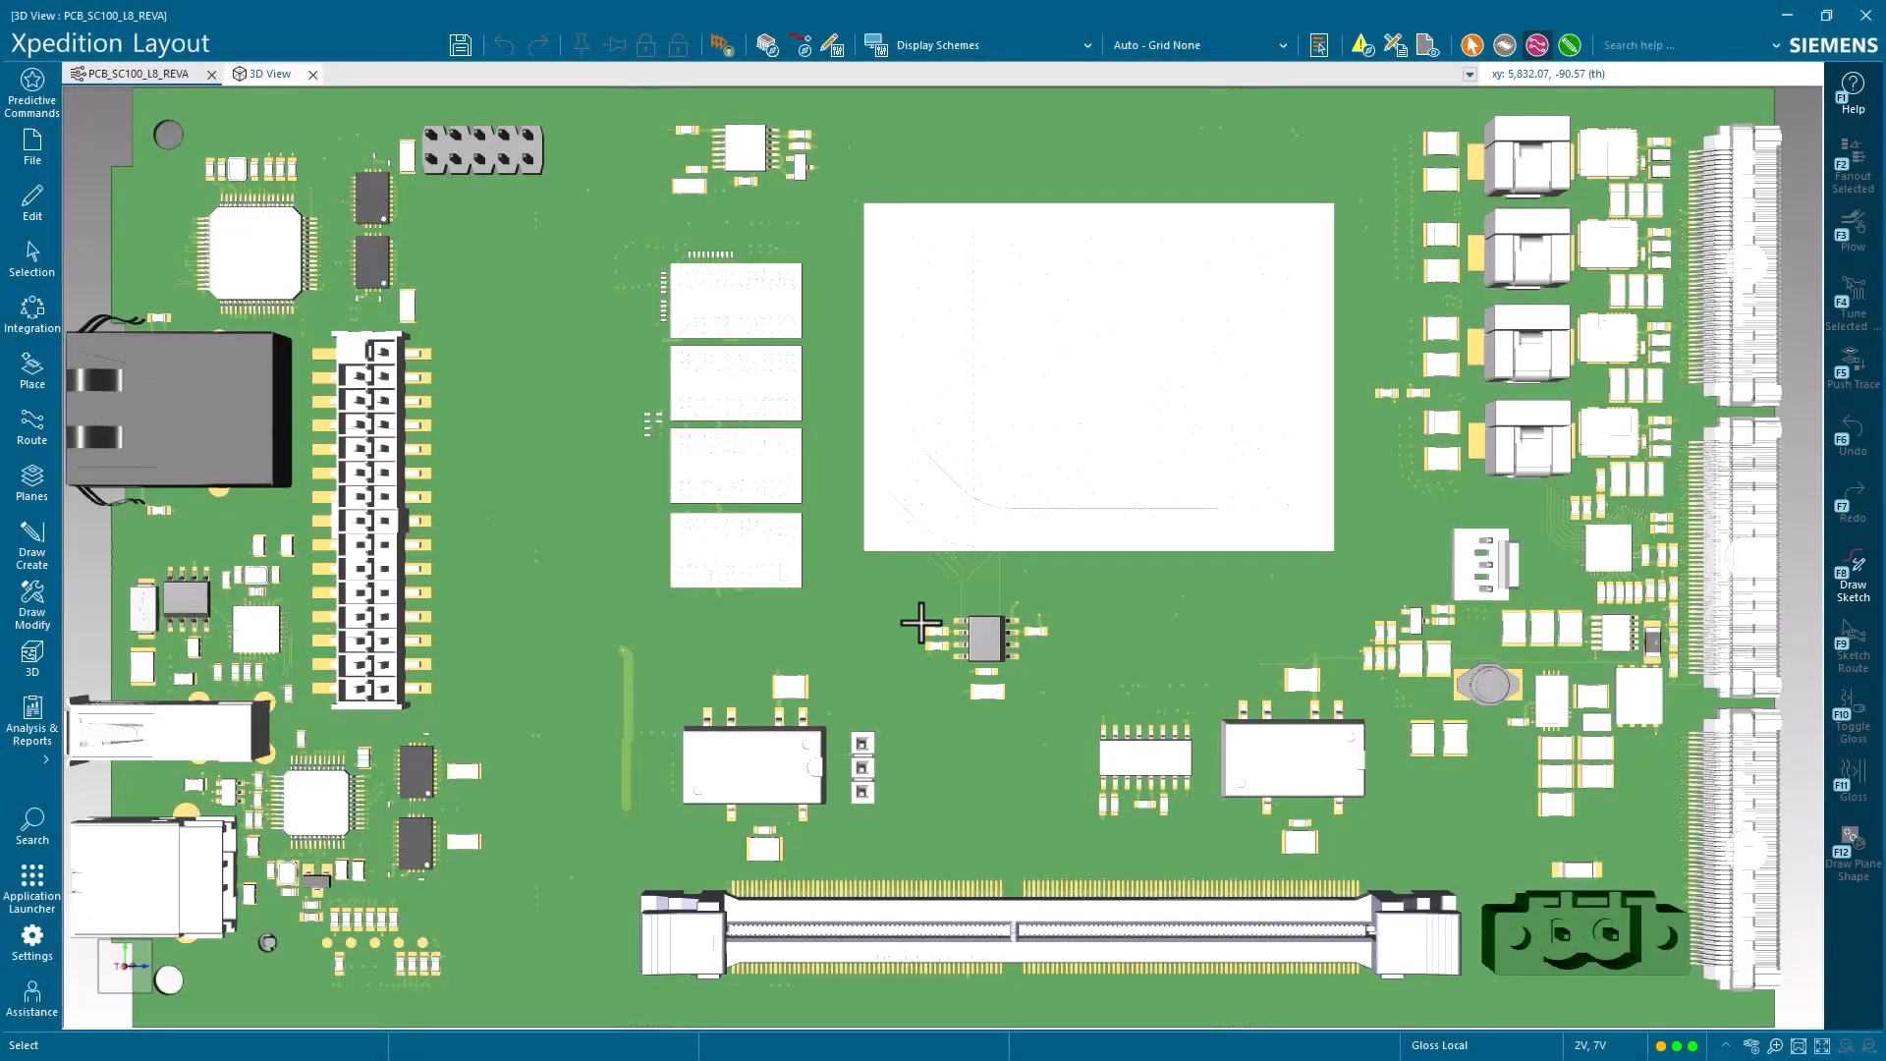
# Step: Scroll through the board's 3D component view, then enter BOM
pyautogui.scroll(-3)
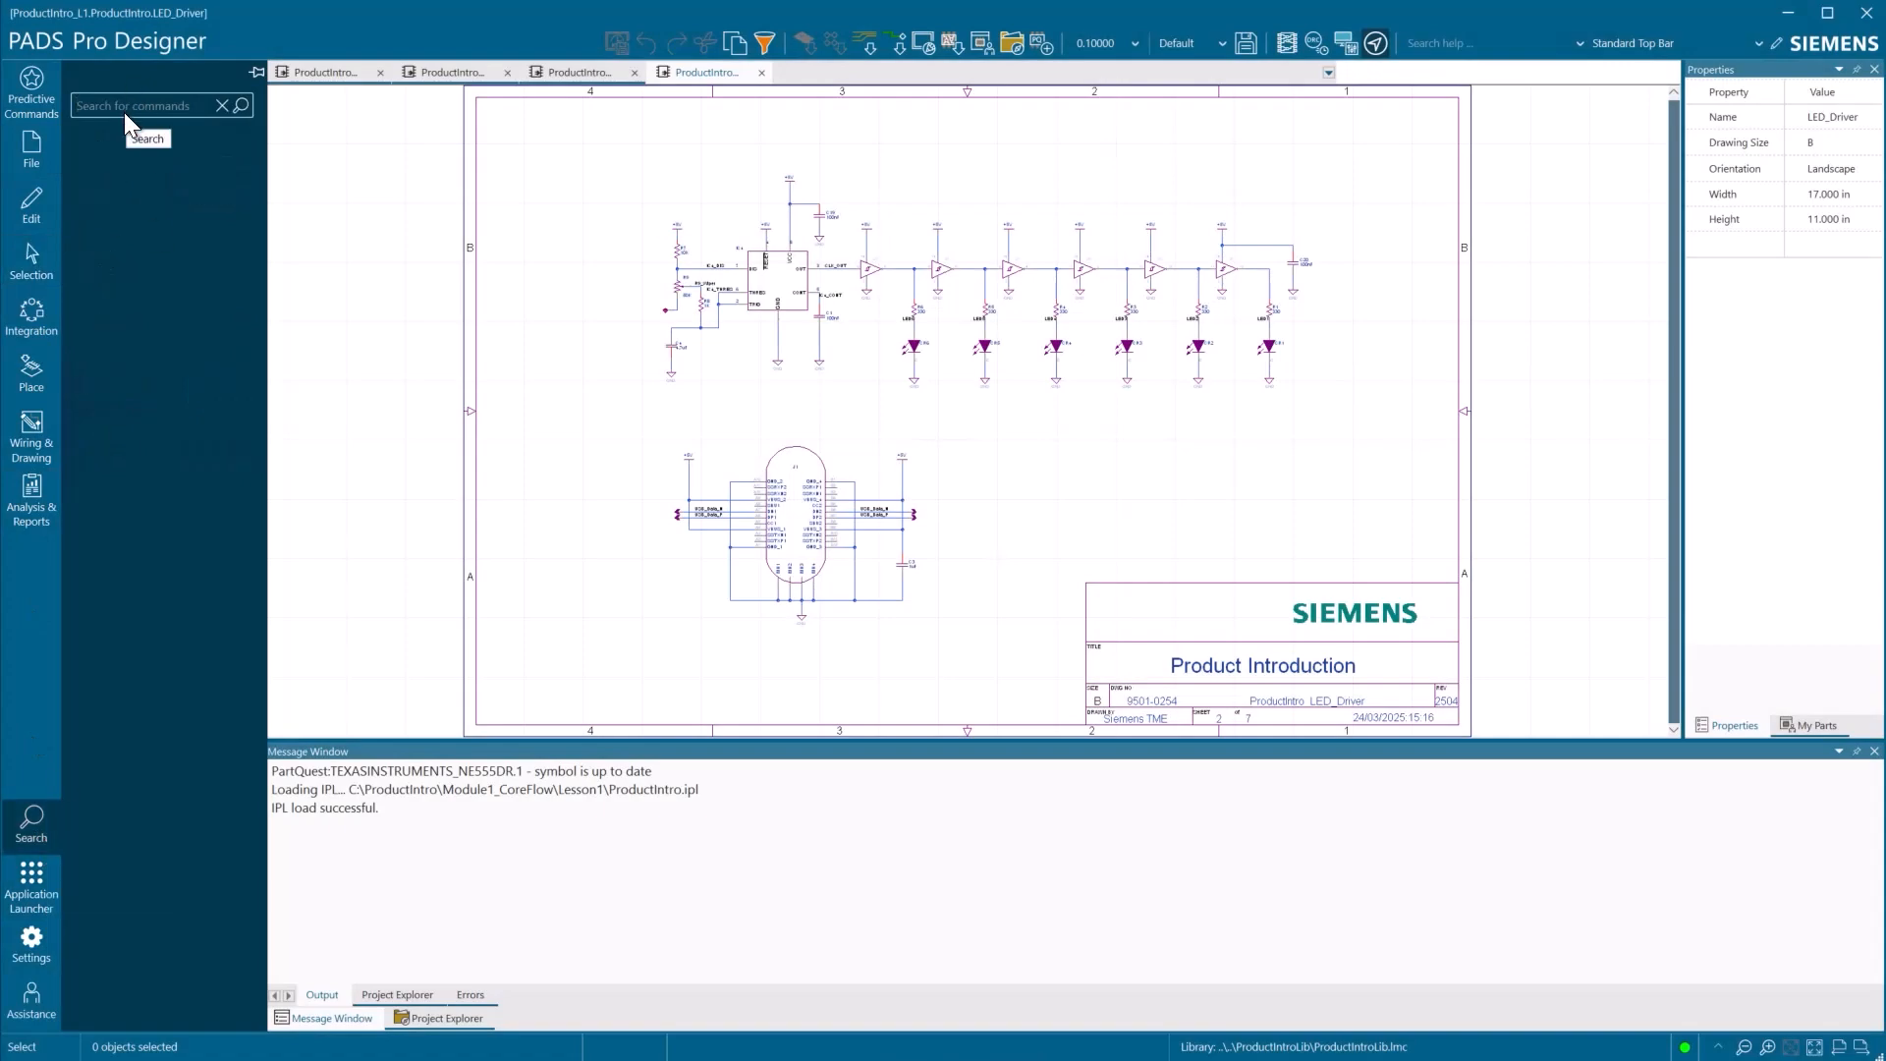
pyautogui.write('BOM')
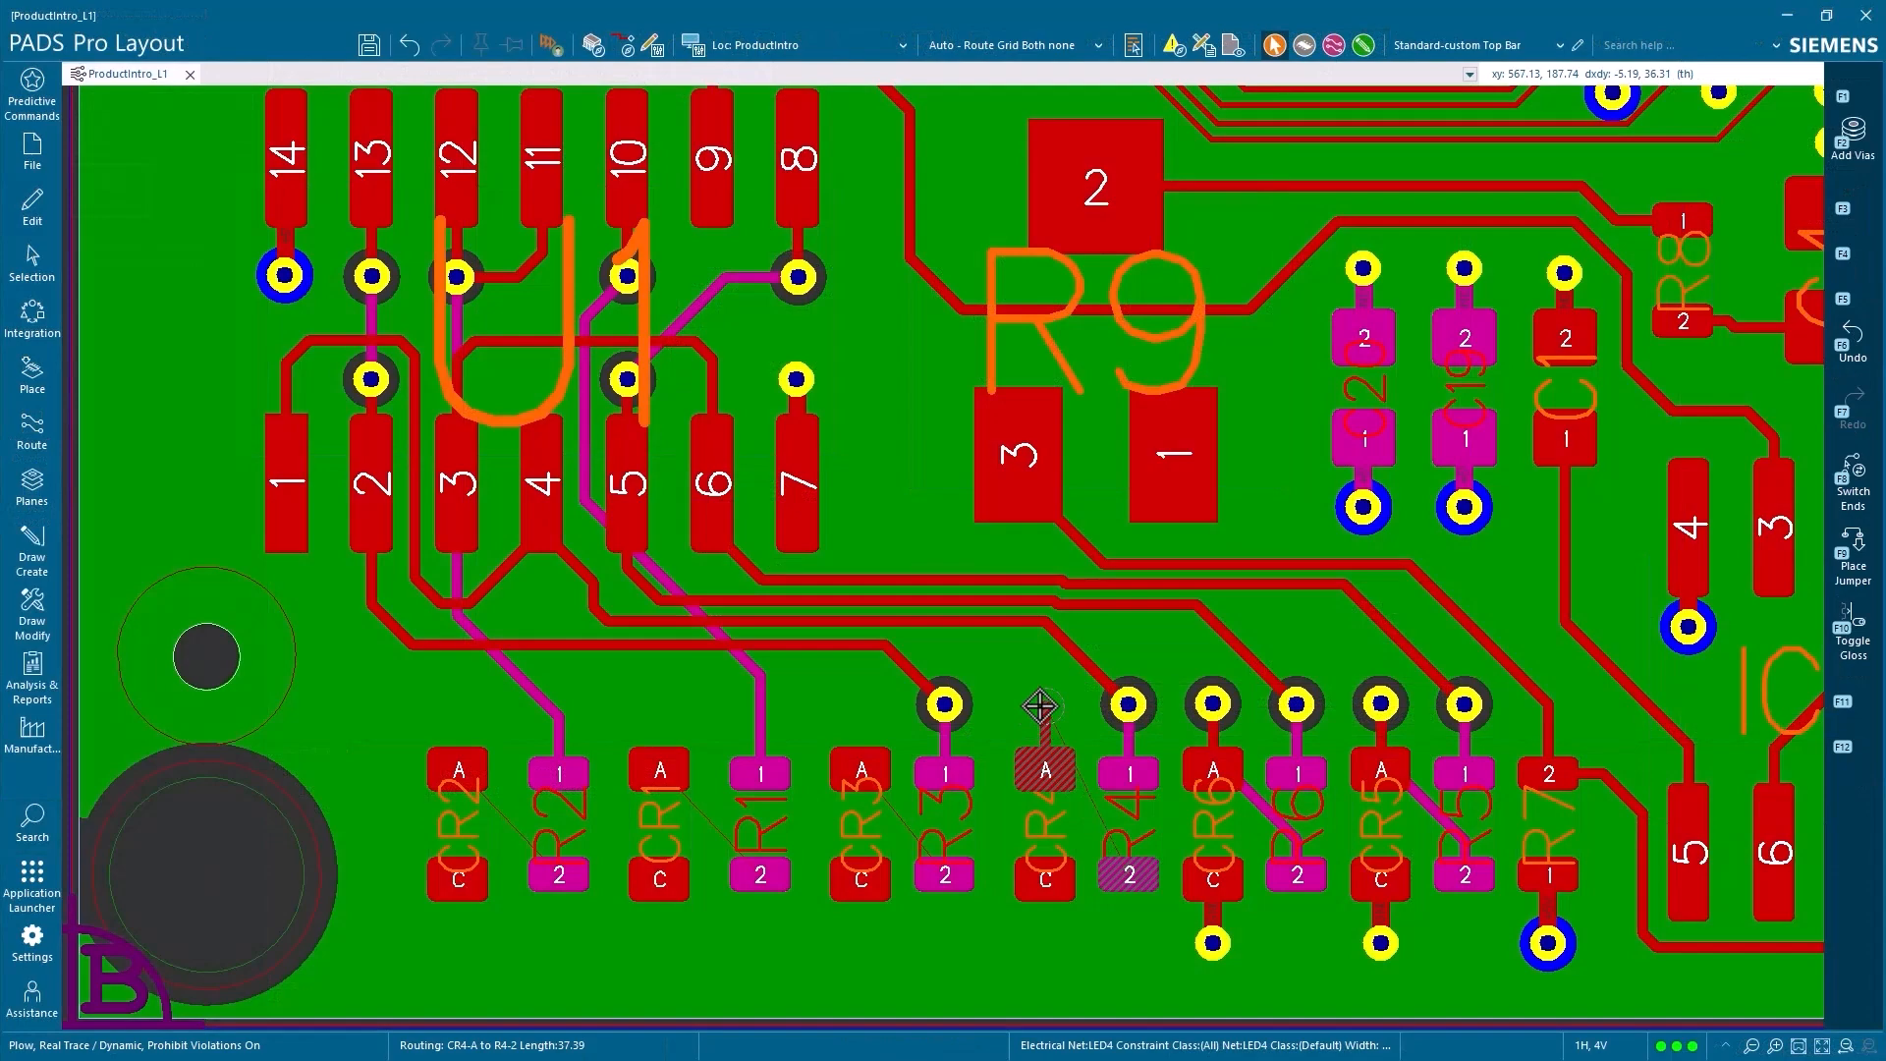
# Step: Finish the CR4 pad A to R4 pad 2 trace and exit routing
pyautogui.press('Escape')
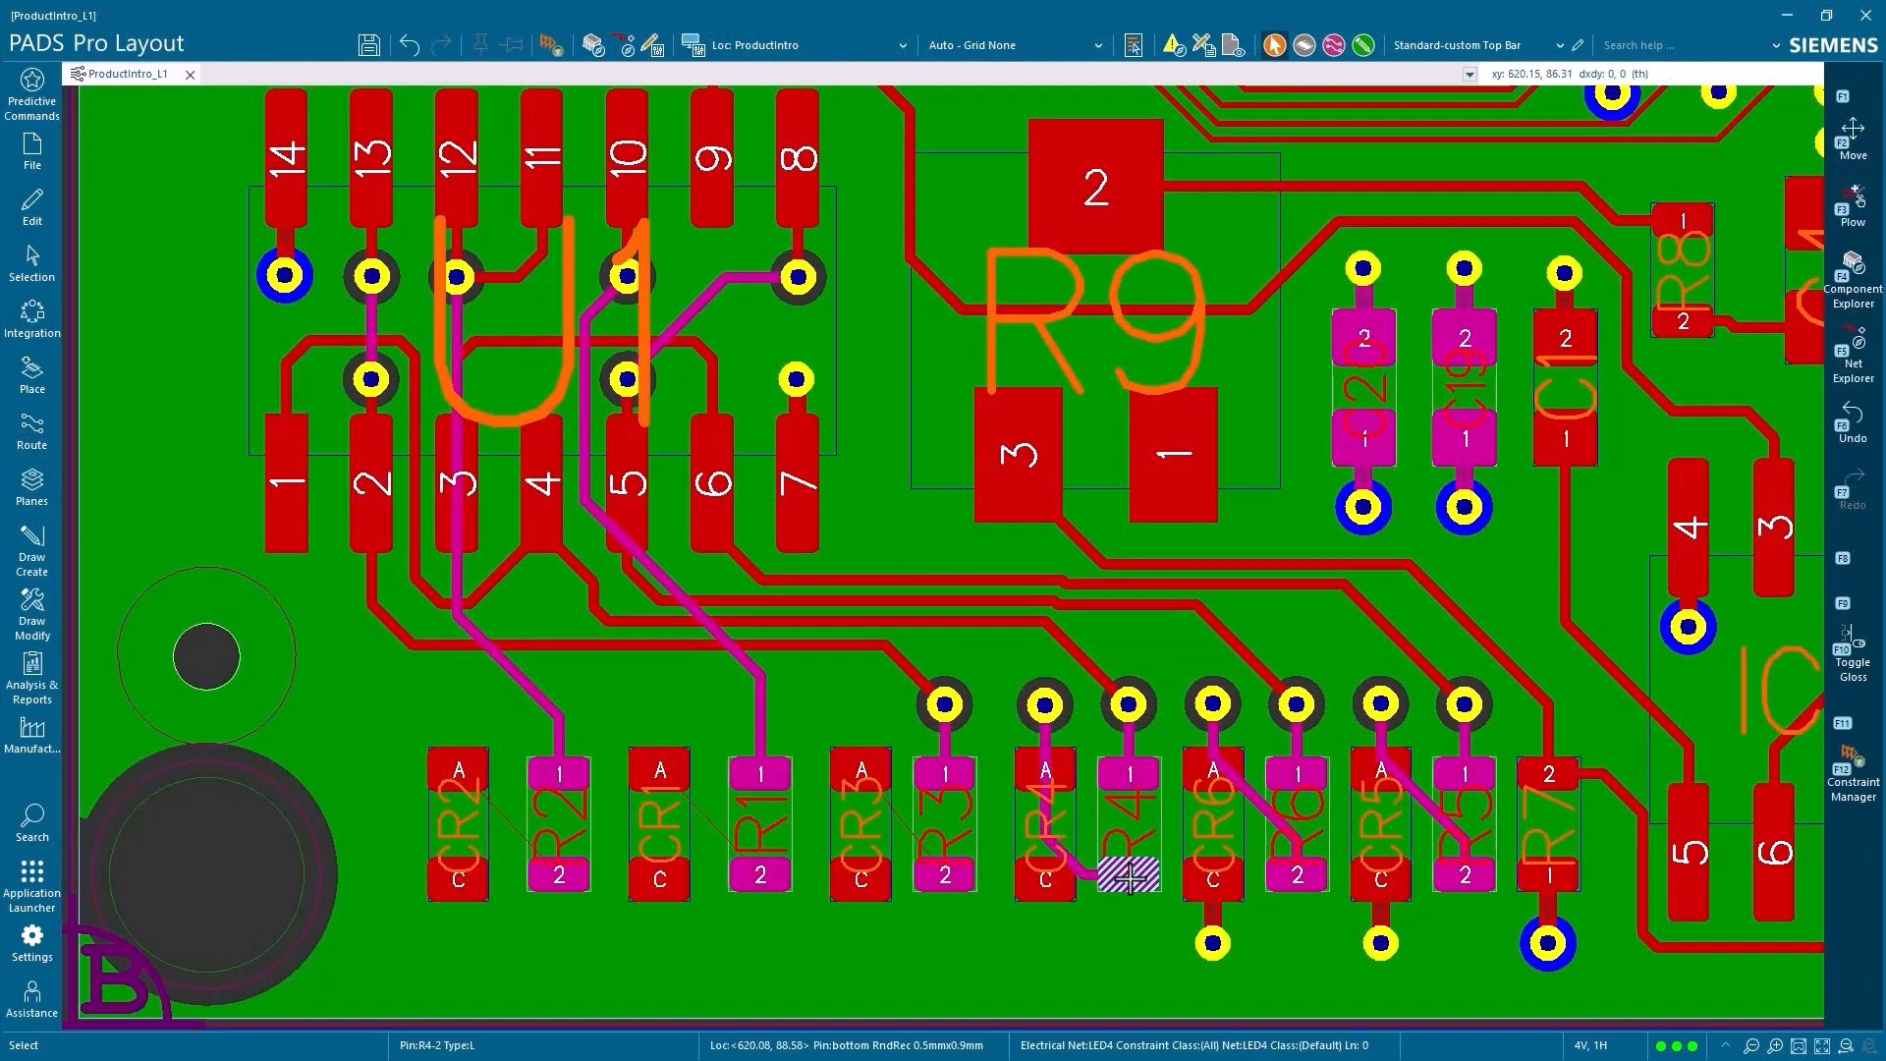